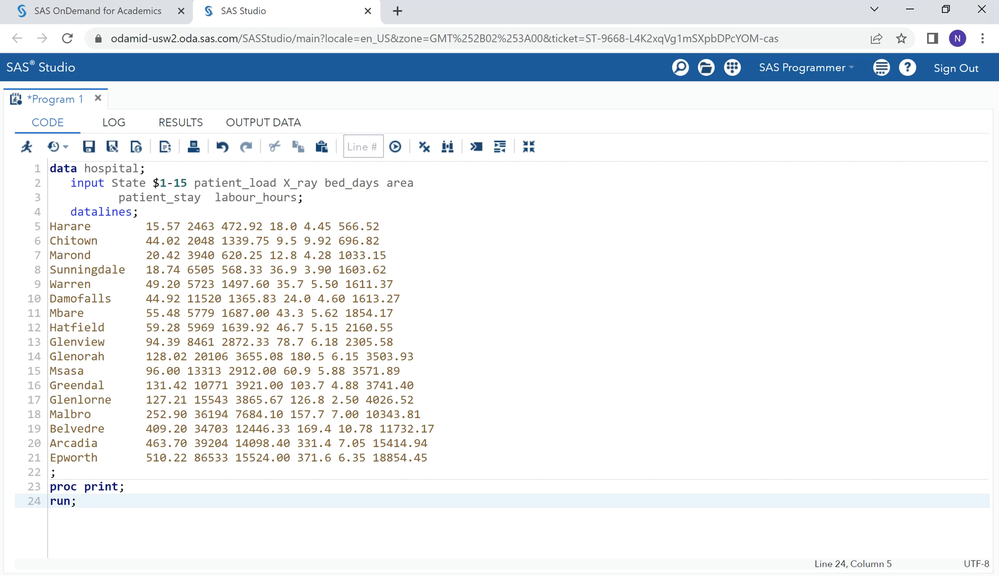
- Run the PROC PRINT step to show the 17-observation hospital table, then return to the code
{"action": "left_click", "coordinate": [76, 501]}
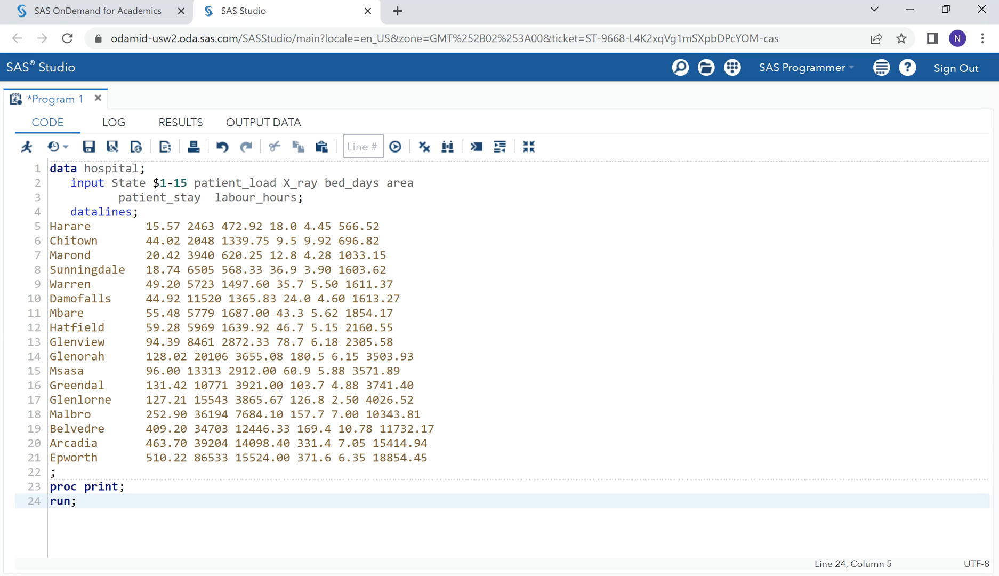
{"action": "left_click", "coordinate": [76, 501]}
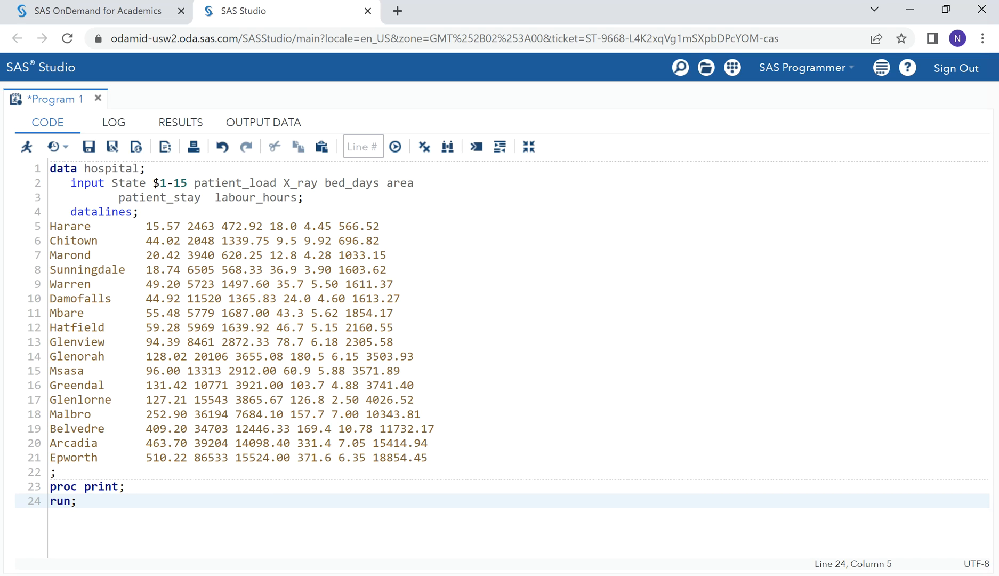
{"action": "left_click", "coordinate": [74, 501]}
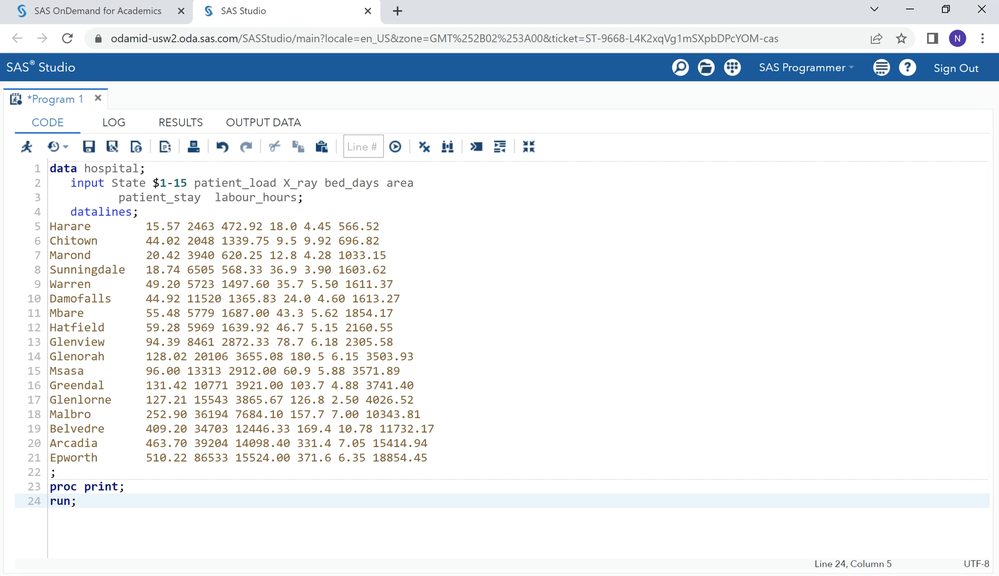
{"action": "left_click", "coordinate": [74, 500]}
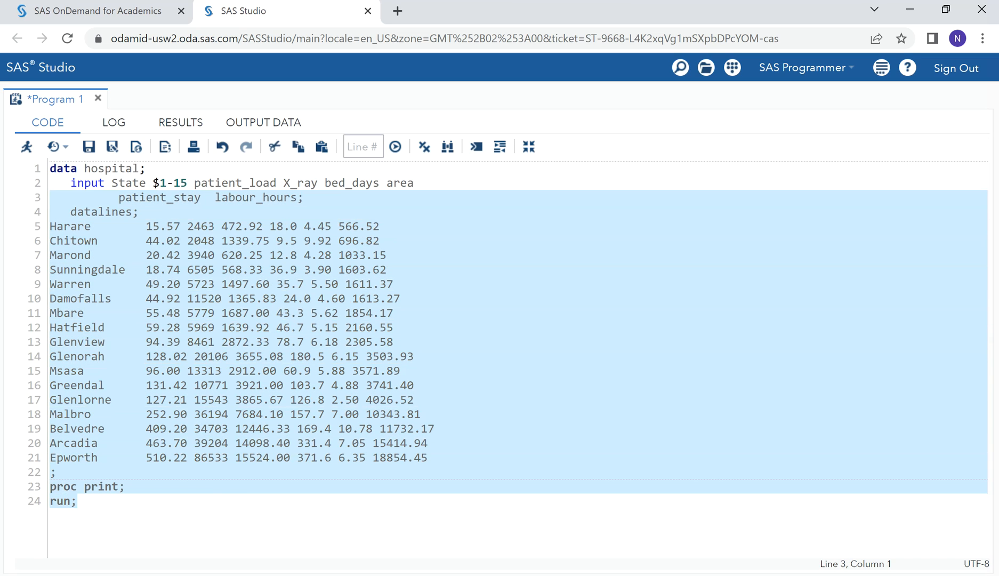
{"action": "left_click", "coordinate": [26, 146]}
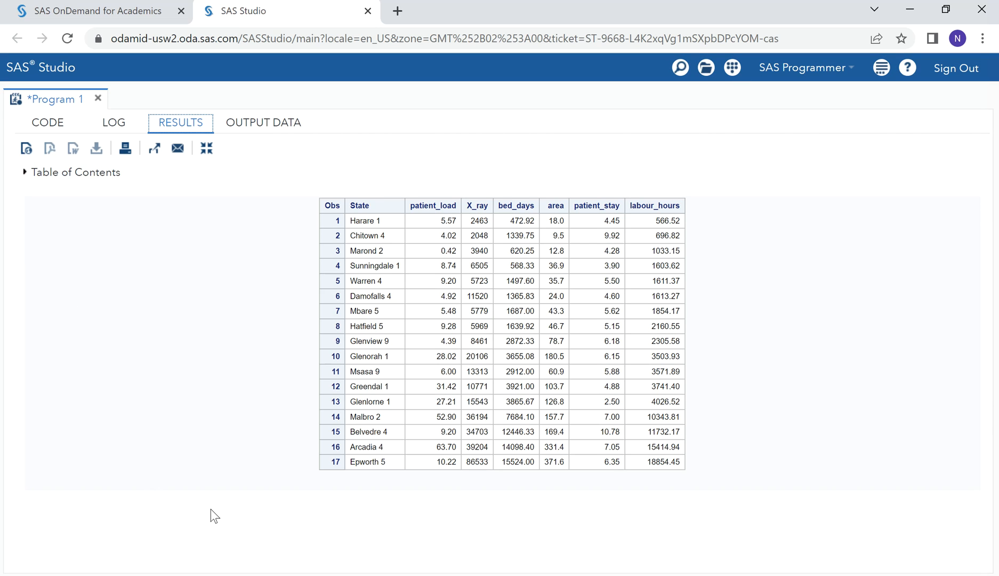
{"action": "mouse_move", "coordinate": [92, 338]}
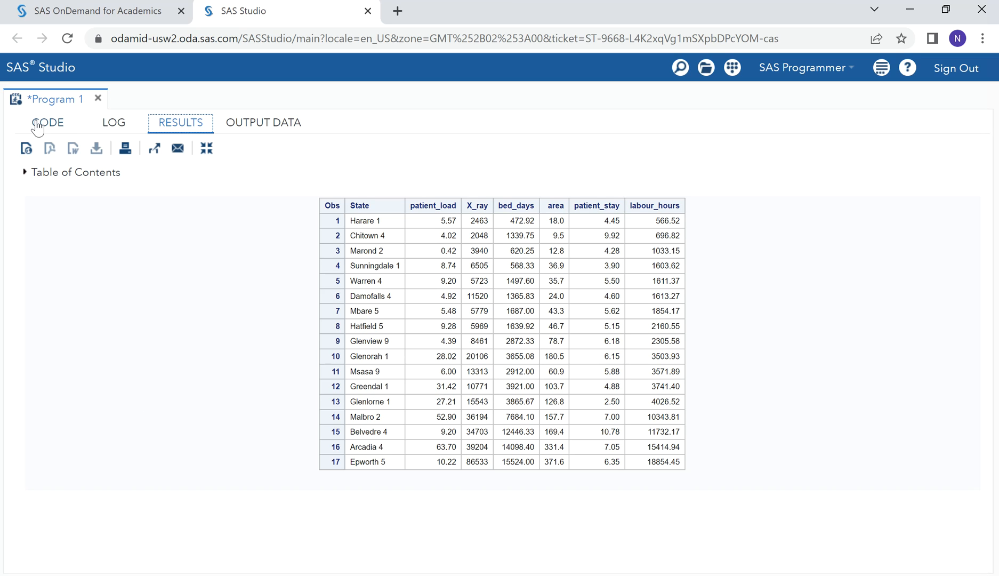
{"action": "left_click", "coordinate": [46, 122]}
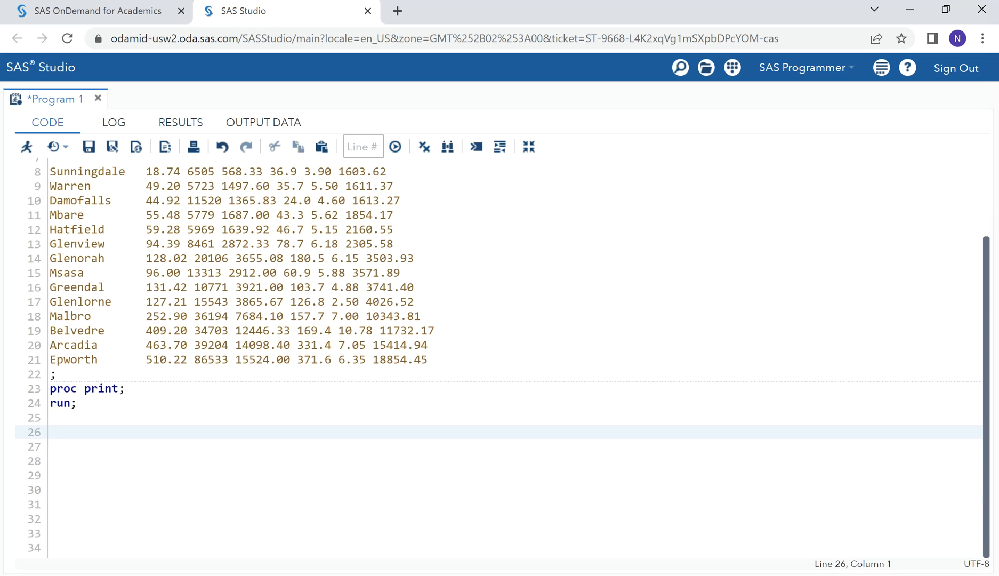
- Add the comment /*--Use VIF --*/ on the empty line below the print step
{"action": "left_click", "coordinate": [55, 432]}
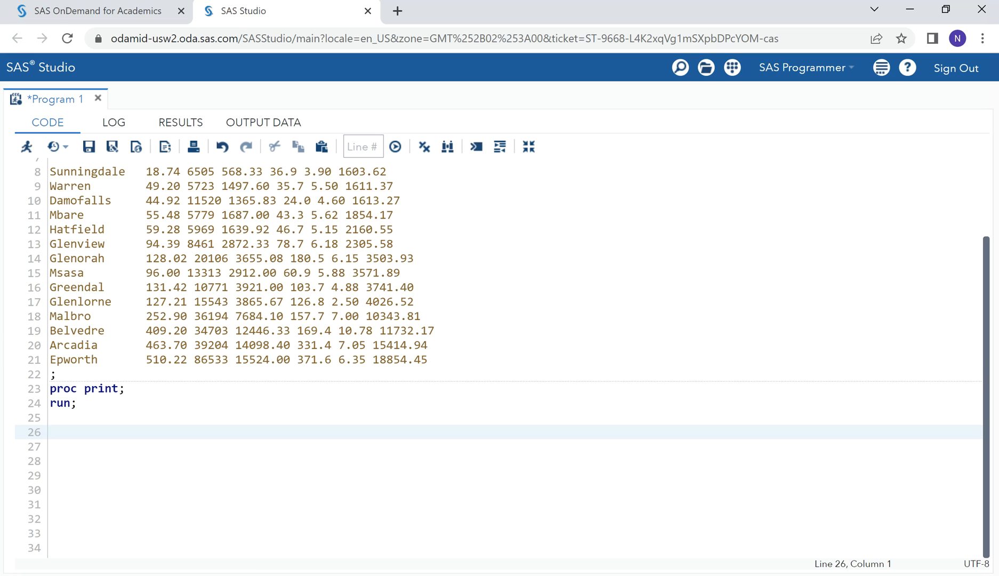
{"action": "type", "text": "/**/"}
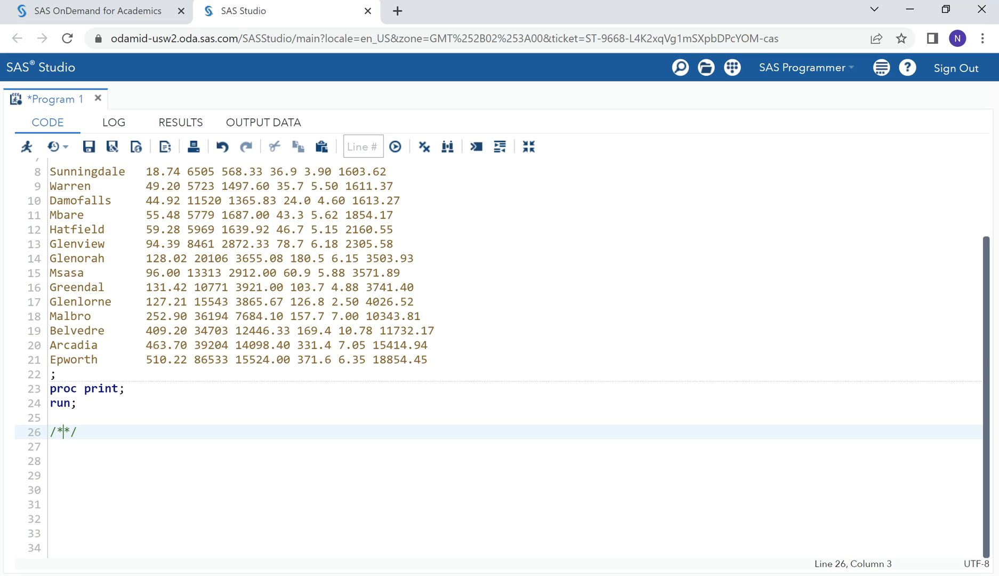
{"action": "type", "text": "--"}
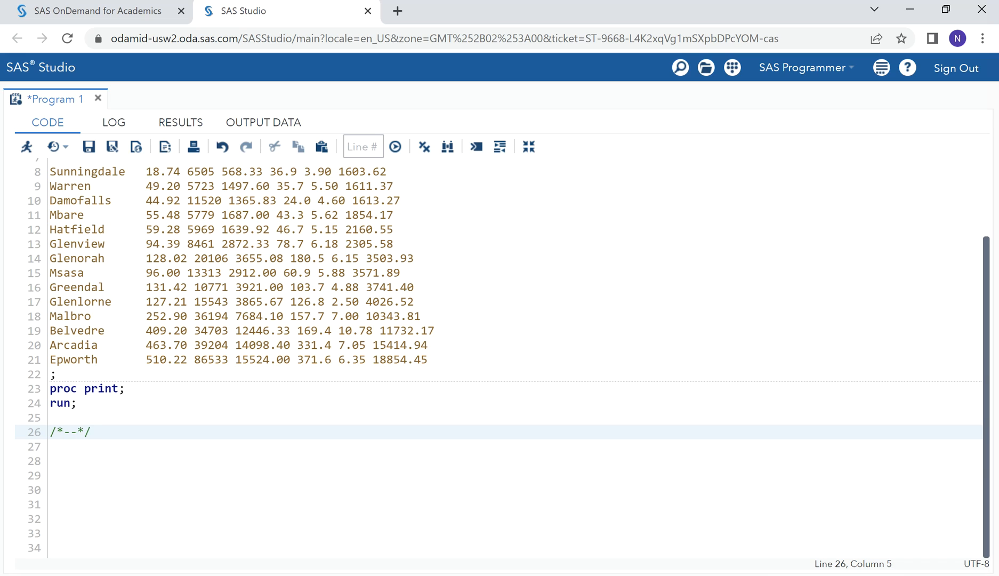
{"action": "type", "text": "Use VIF"}
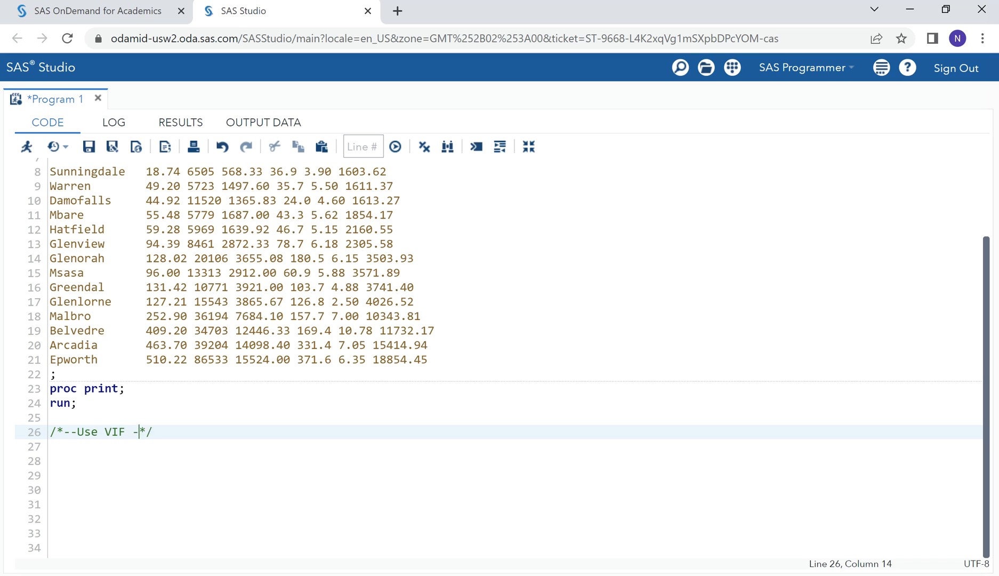
{"action": "type", "text": "-"}
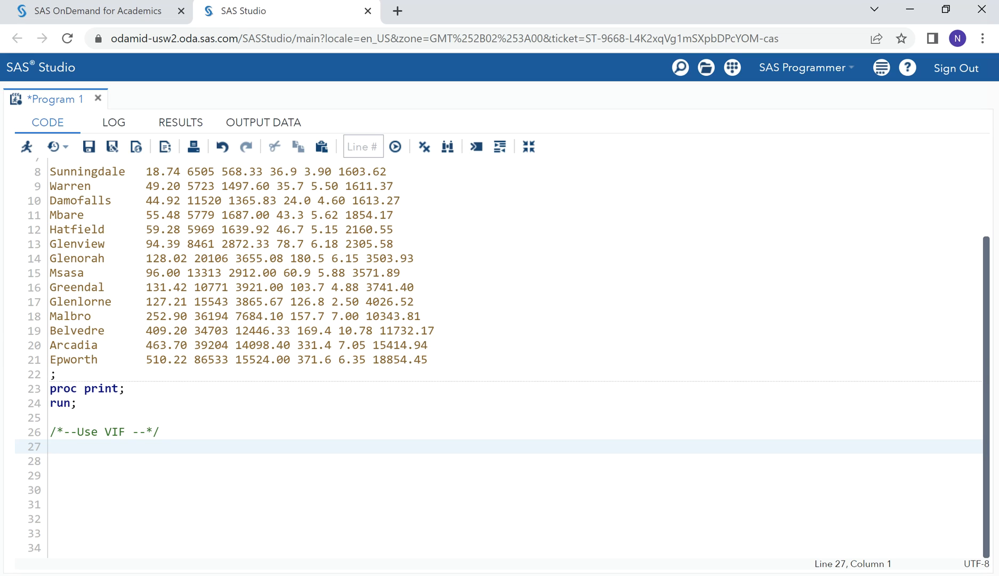
{"action": "left_click", "coordinate": [44, 446]}
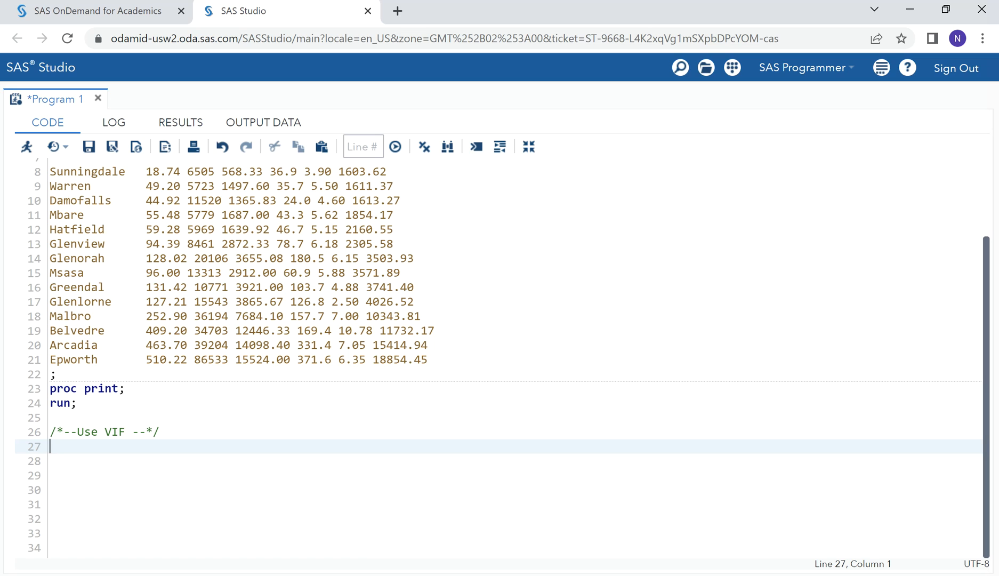
- Write ods graphics on; followed by proc reg data=hospital; using autocomplete
{"action": "type", "text": "ods"}
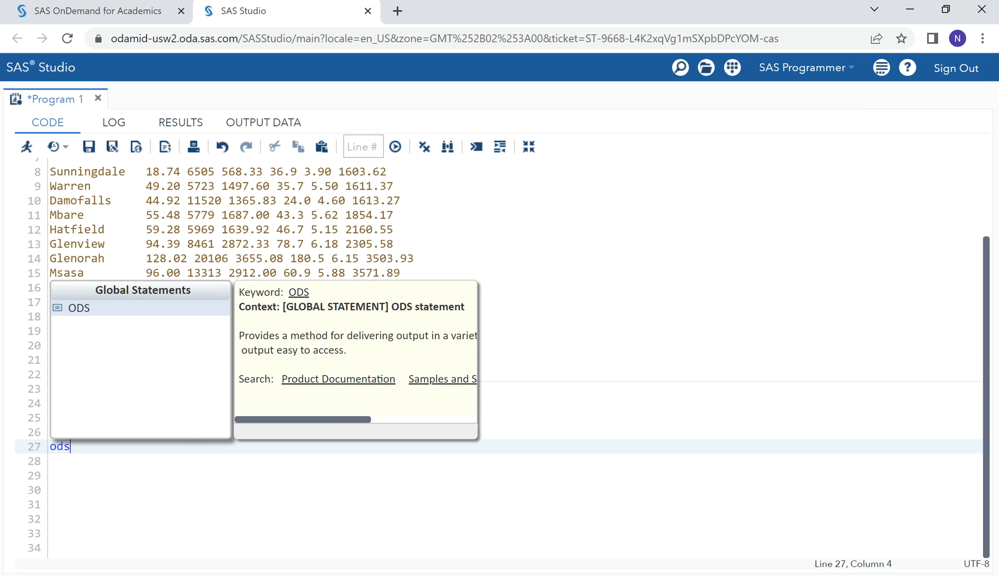
{"action": "type", "text": "grap"}
{"action": "left_click", "coordinate": [515, 461]}
{"action": "type", "text": "proc re"}
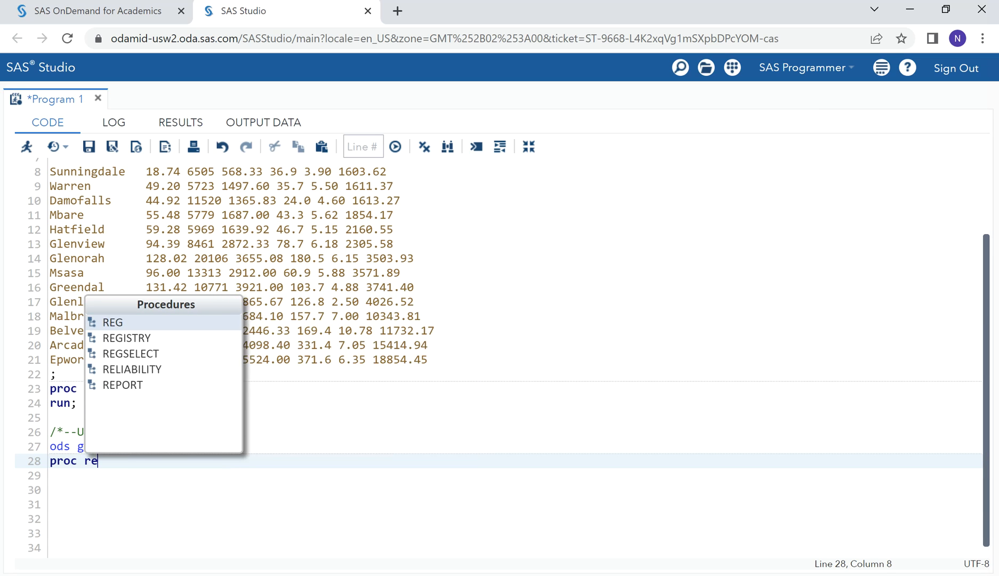
{"action": "type", "text": "g"}
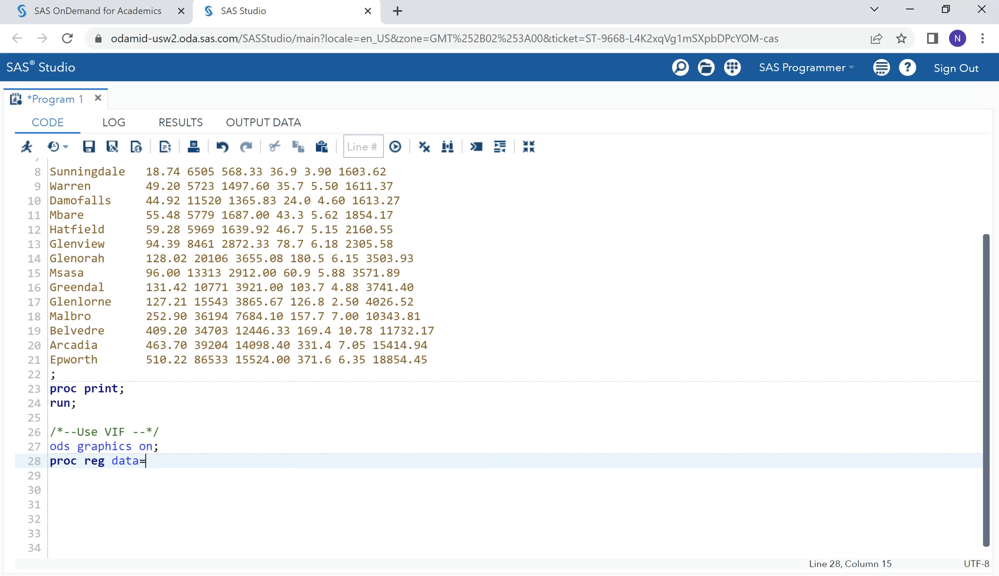
{"action": "type", "text": "h"}
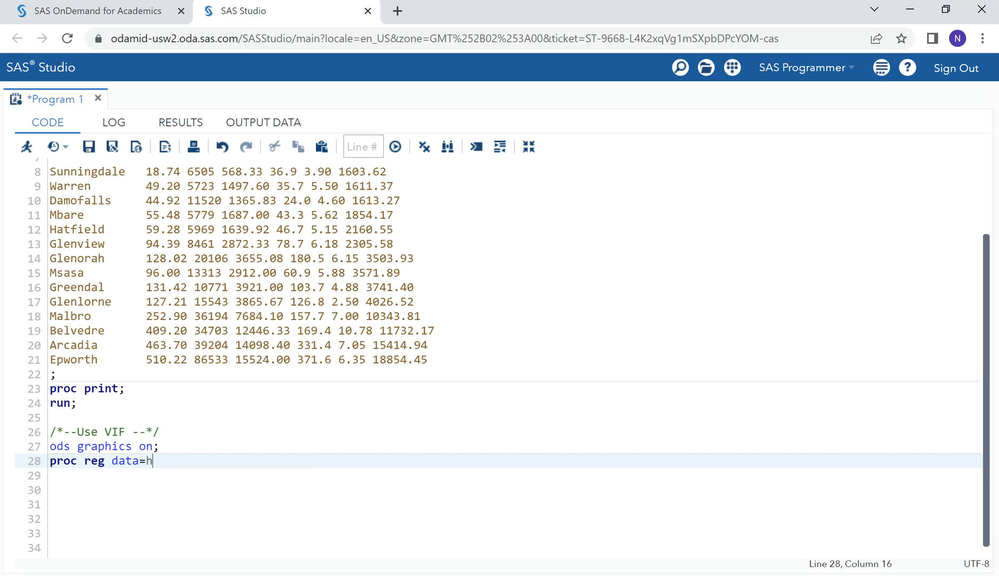
{"action": "type", "text": "ospital;"}
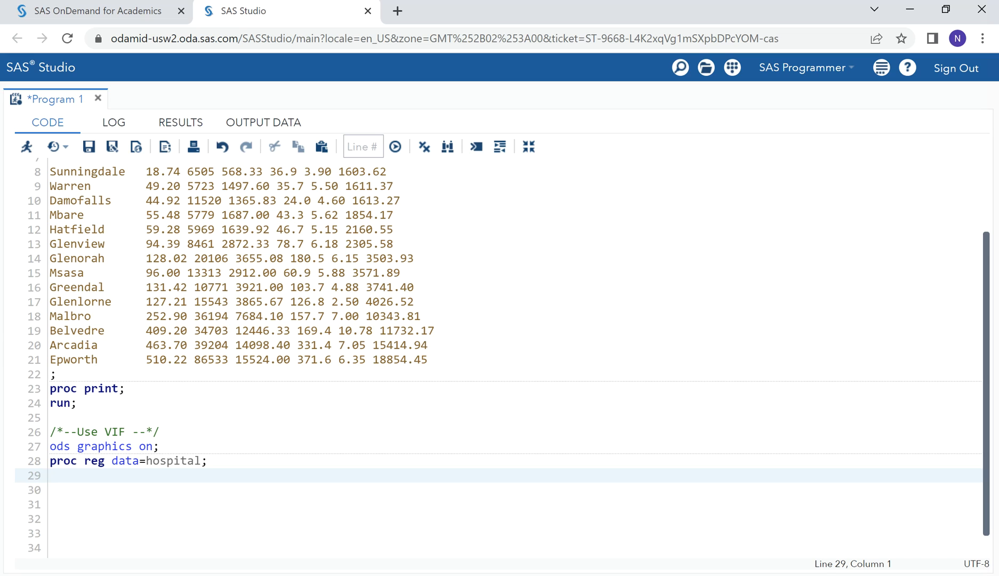
- Begin the model statement for labour_hours with patient_load as the first predictor
{"action": "type", "text": "model"}
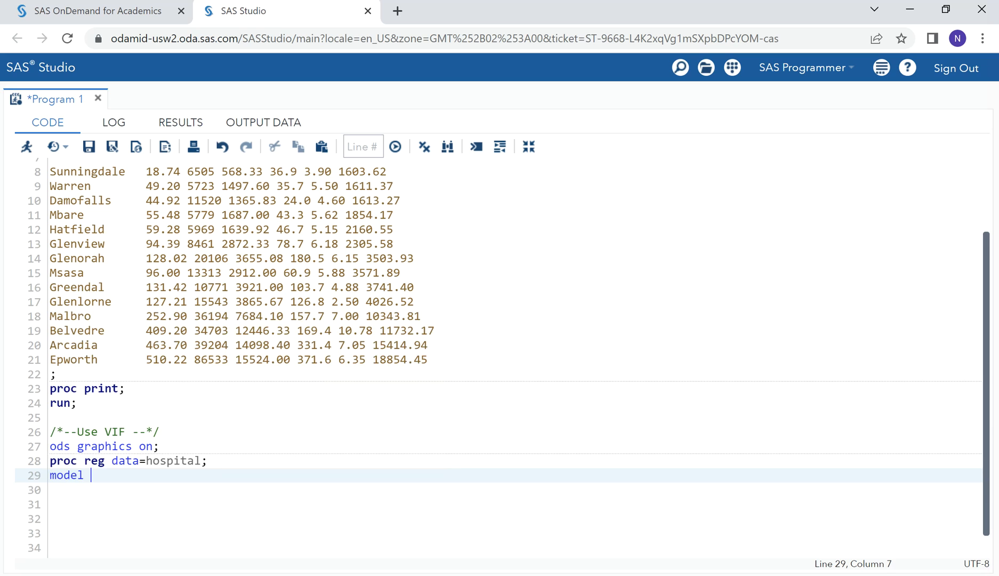
{"action": "type", "text": "l"}
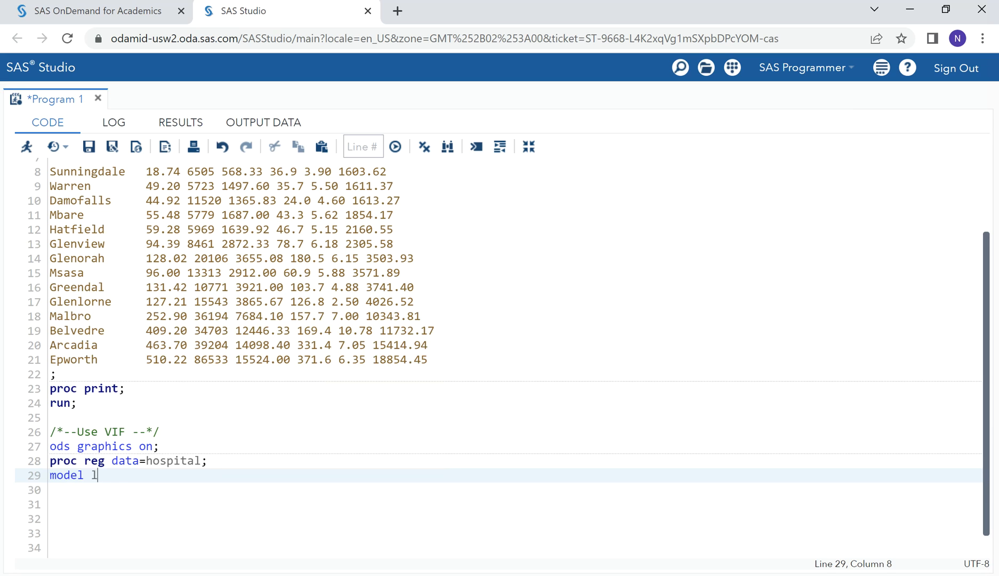
{"action": "type", "text": "abo"}
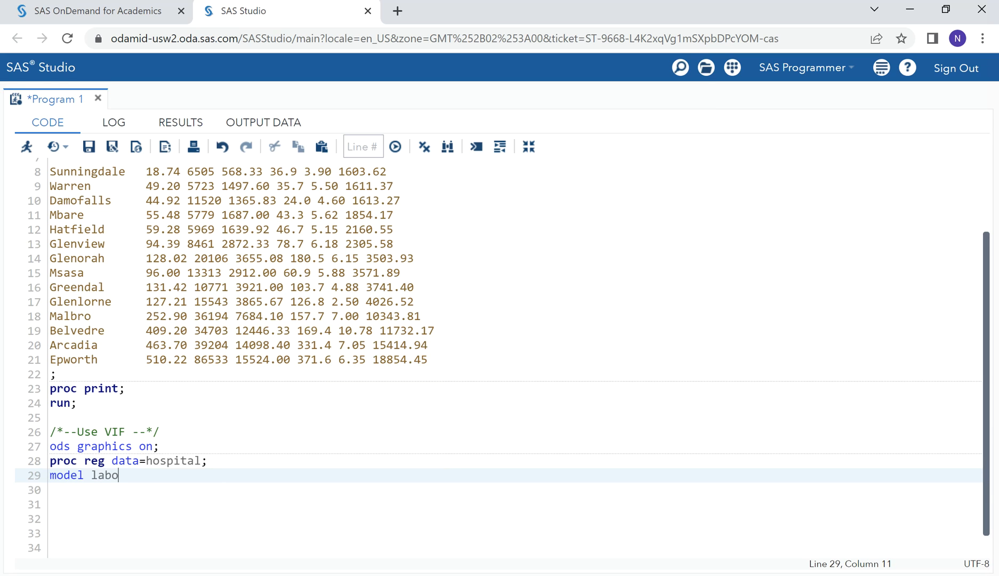
{"action": "type", "text": "ur"}
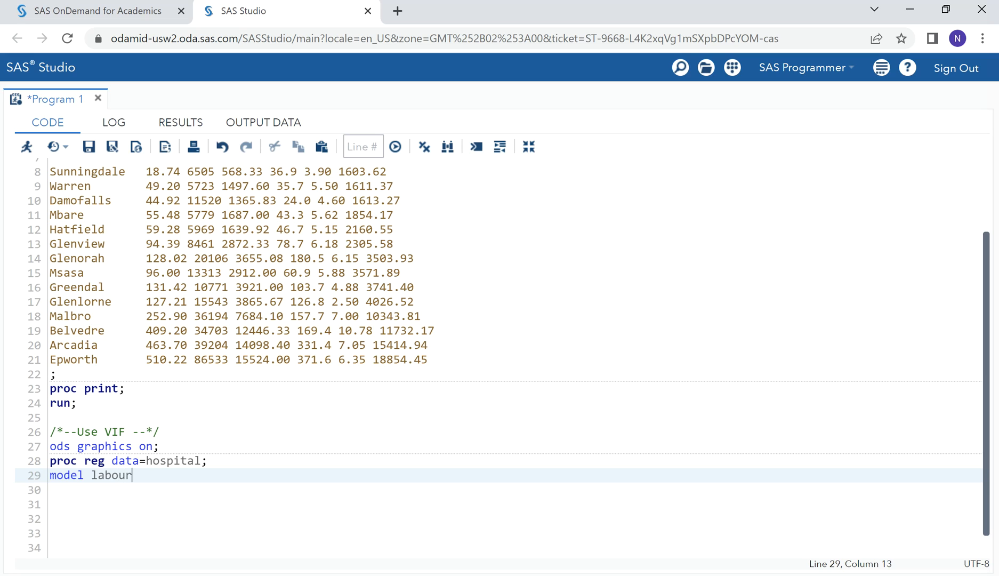
{"action": "type", "text": "_hours"}
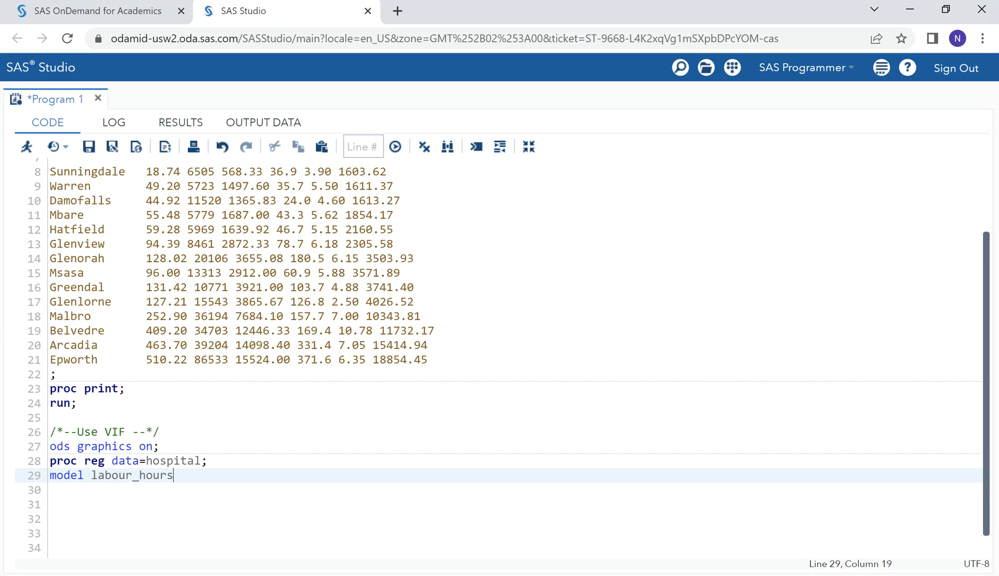
{"action": "type", "text": "="}
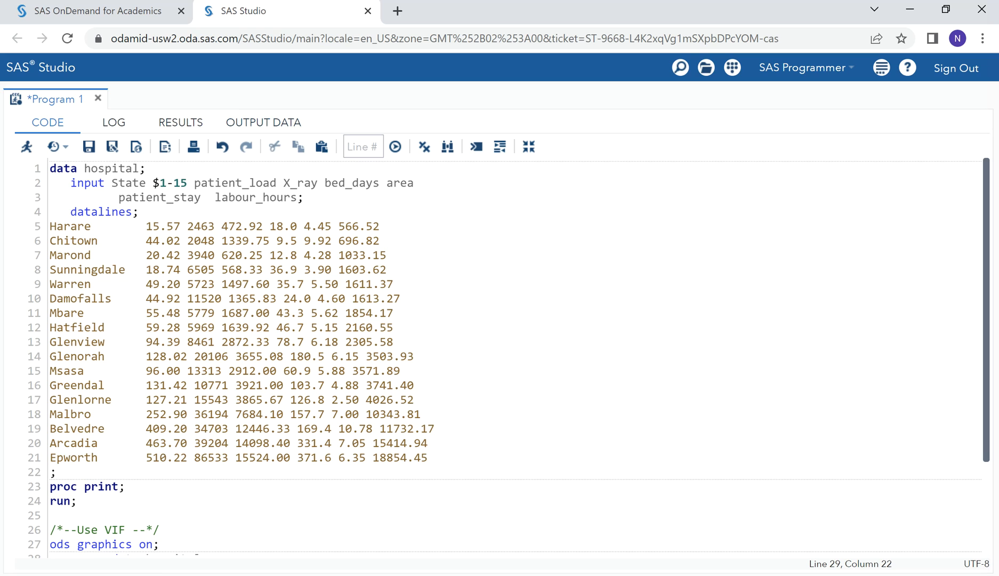
{"action": "type", "text": "proc reg data=hospital;"}
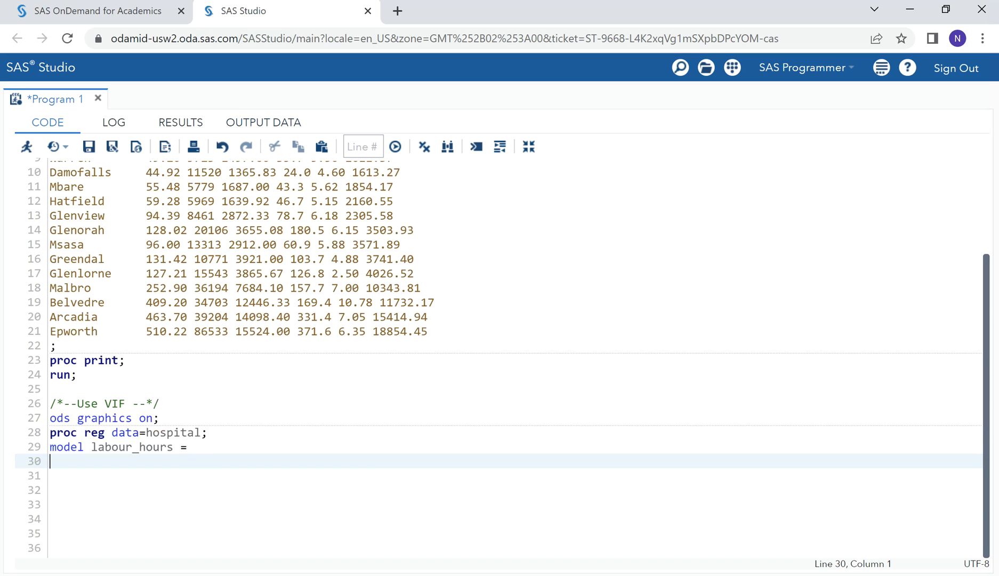
{"action": "type", "text": "patien"}
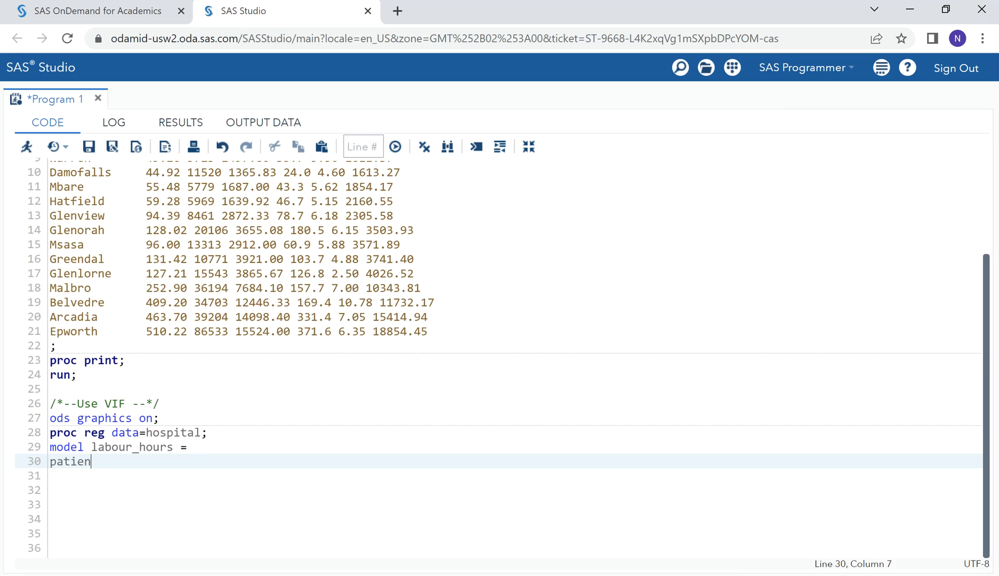
{"action": "type", "text": "p"}
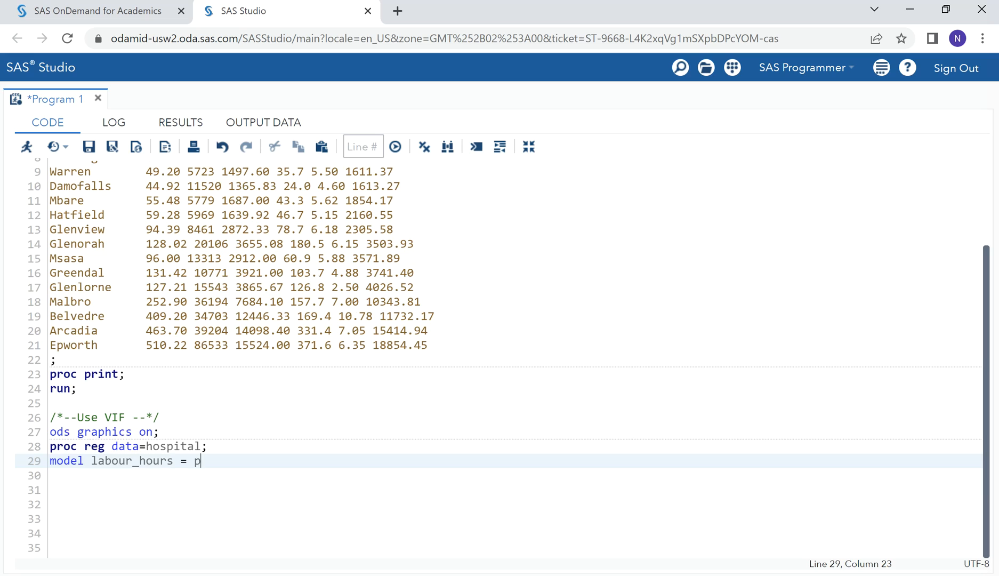
{"action": "type", "text": "atien"}
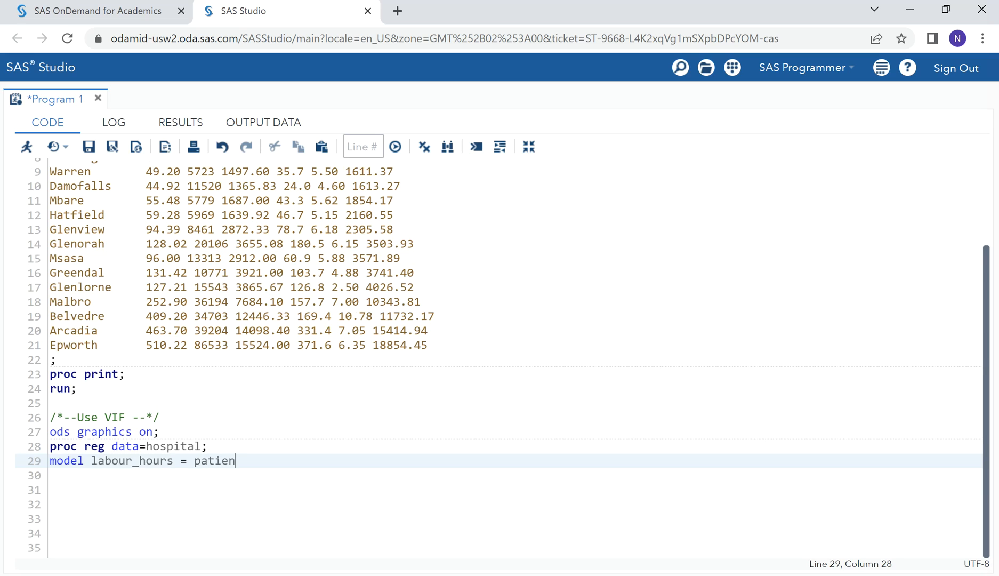
{"action": "type", "text": "t_"}
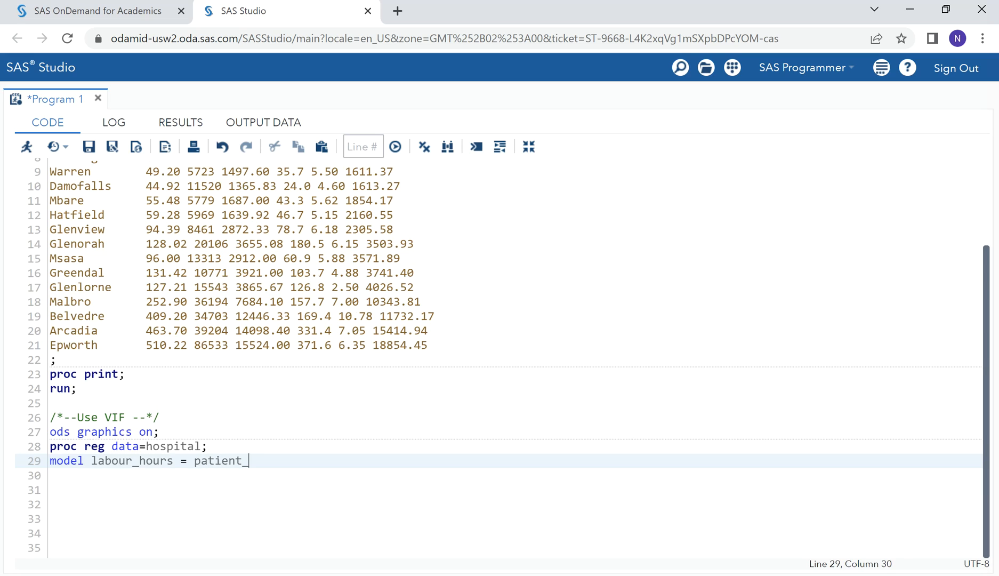
- Add X_ray, bed_days, area and patient_stay, the / vif option, and close with run;
{"action": "type", "text": "load X"}
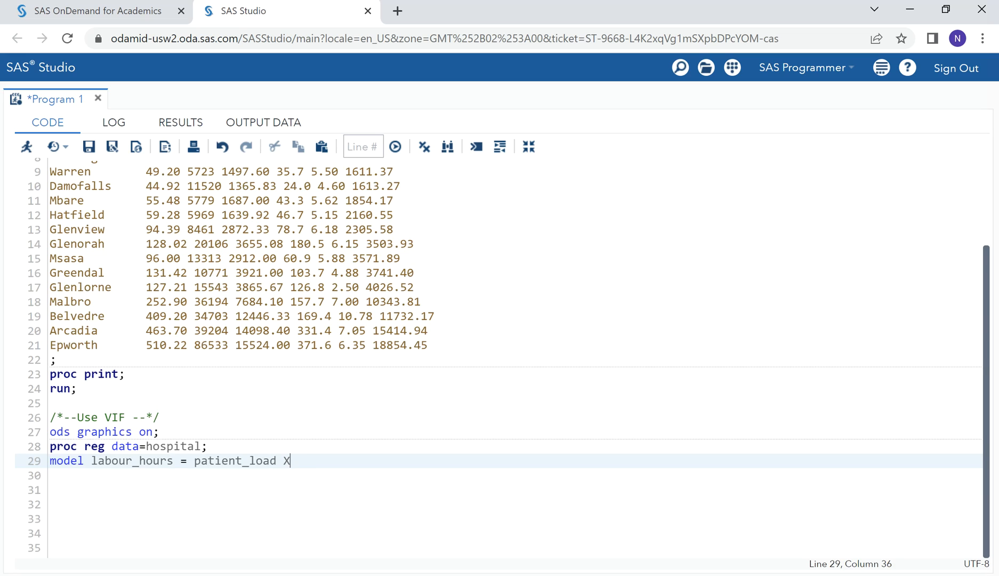
{"action": "type", "text": "ra"}
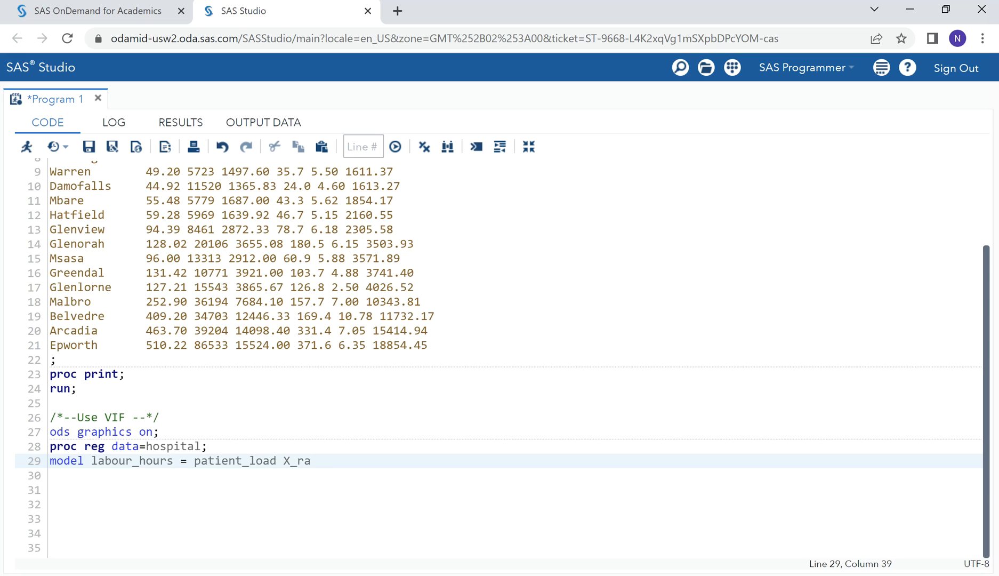
{"action": "type", "text": "y"}
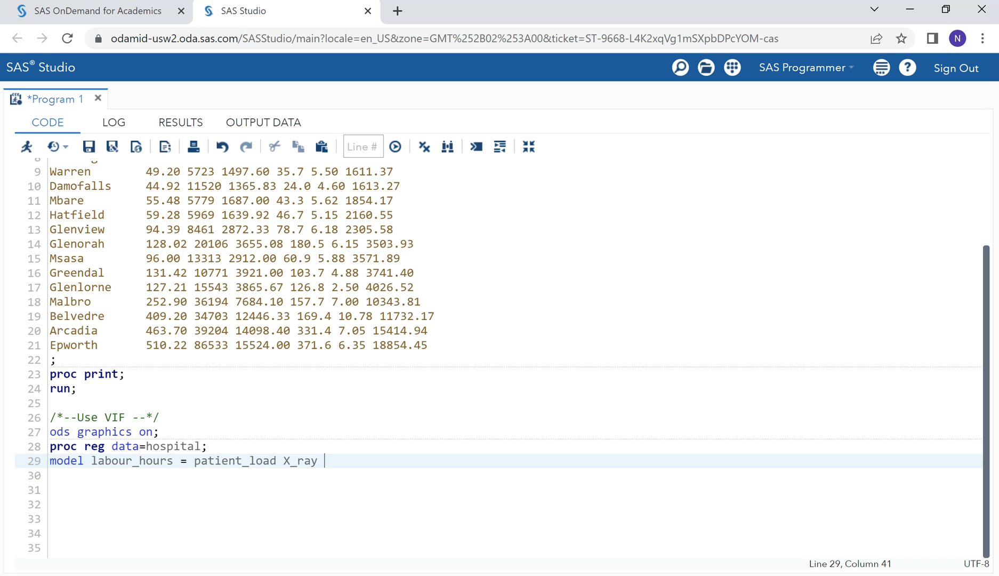
{"action": "type", "text": "bed_days"}
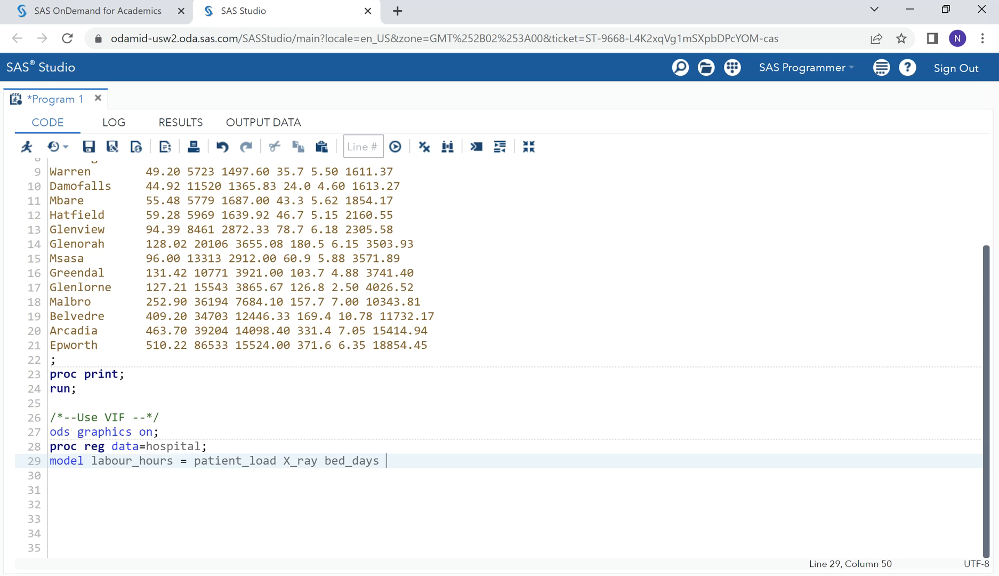
{"action": "type", "text": "area patient"}
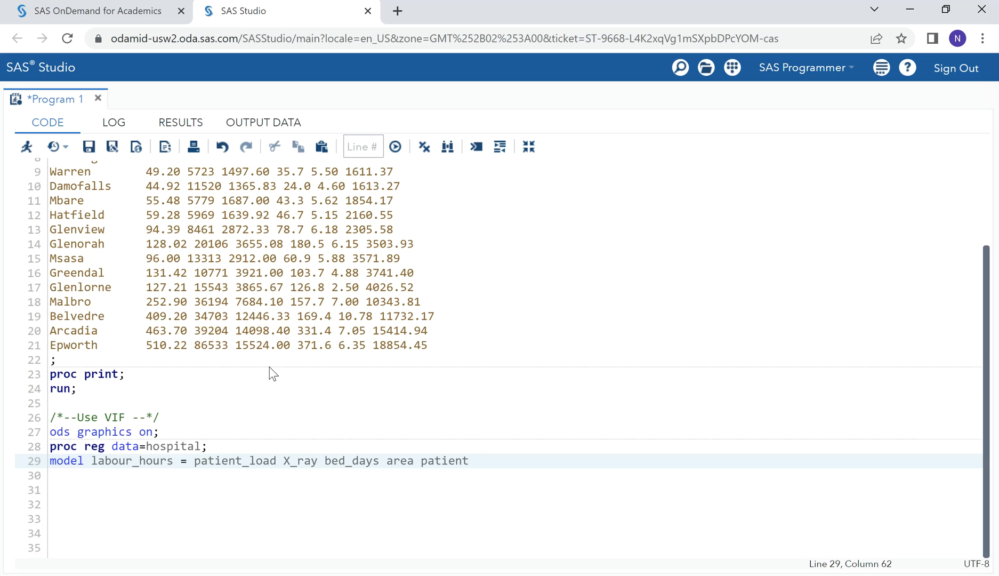
{"action": "type", "text": "_st"}
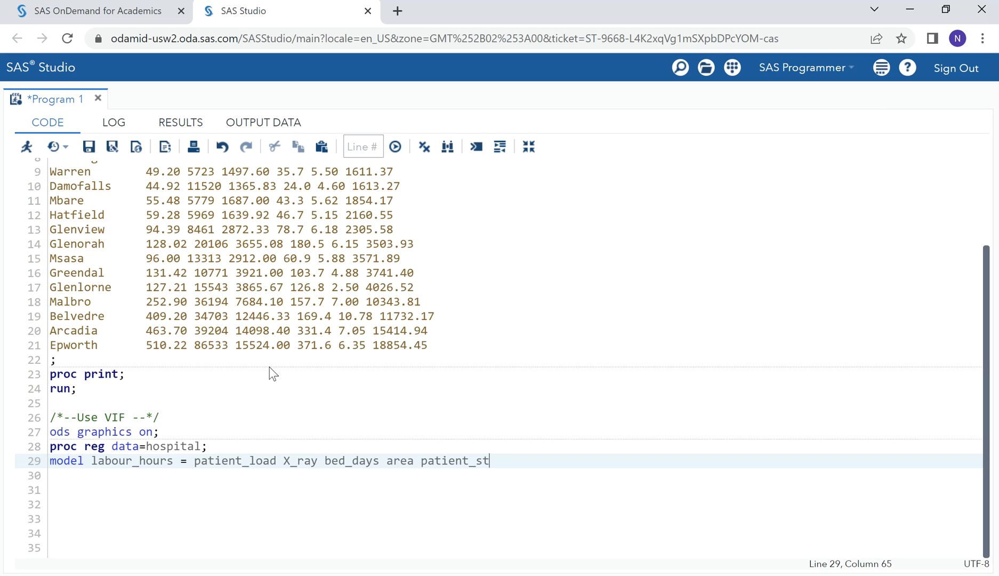
{"action": "type", "text": "ay"}
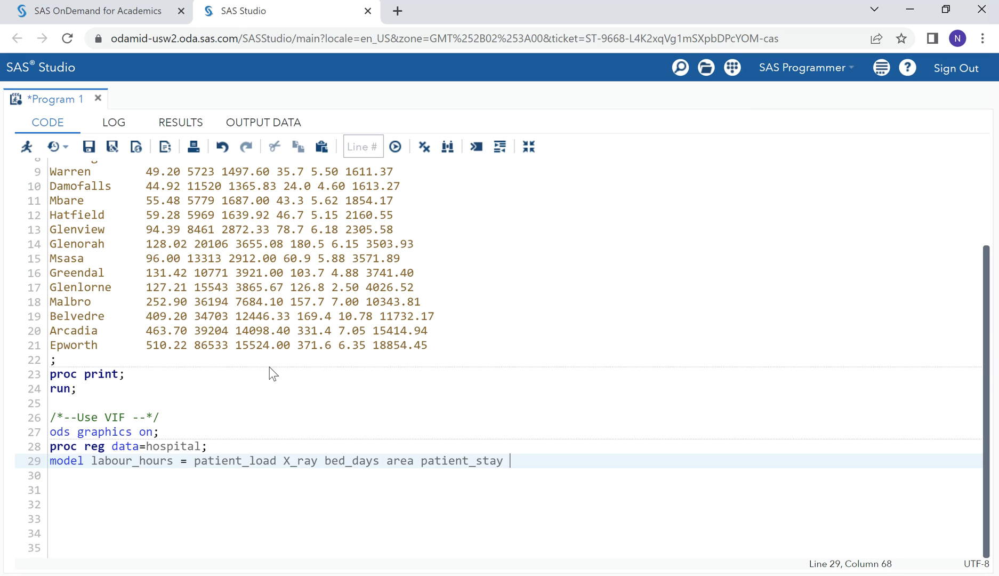
{"action": "type", "text": "/"}
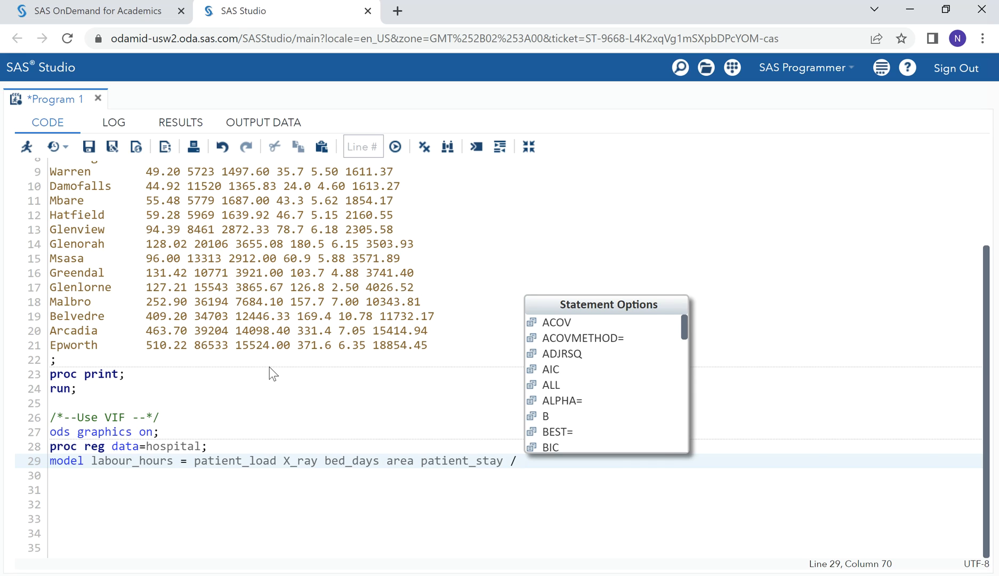
{"action": "type", "text": "vif;"}
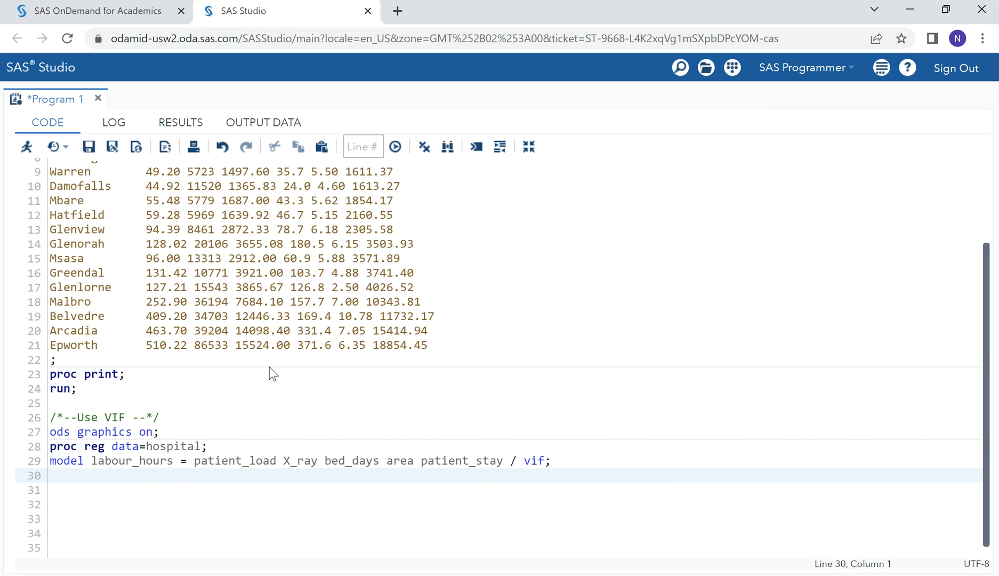
{"action": "type", "text": "run;"}
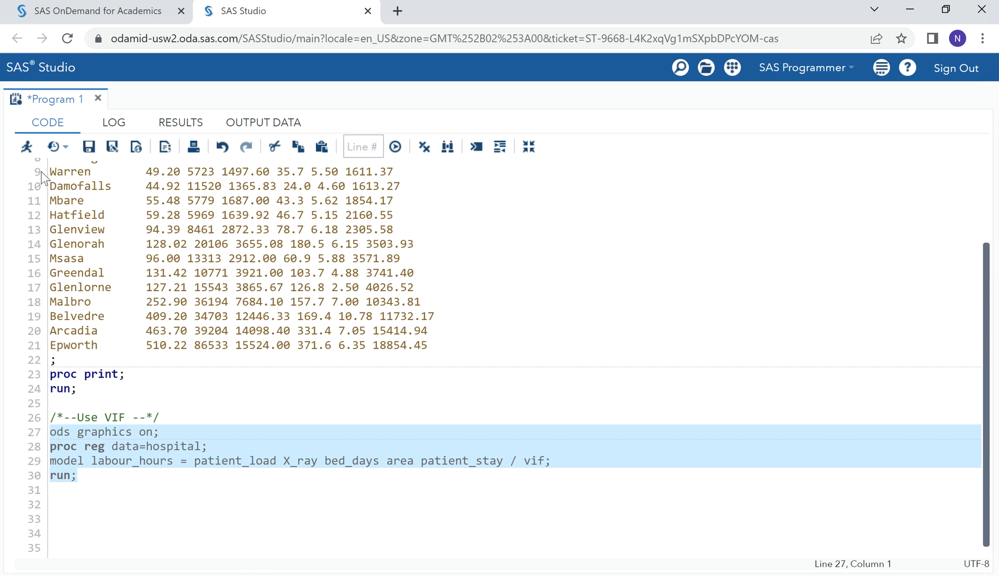
- Run the selected PROC REG code and view the Parameter Estimates with variance inflation values
{"action": "left_click", "coordinate": [395, 147]}
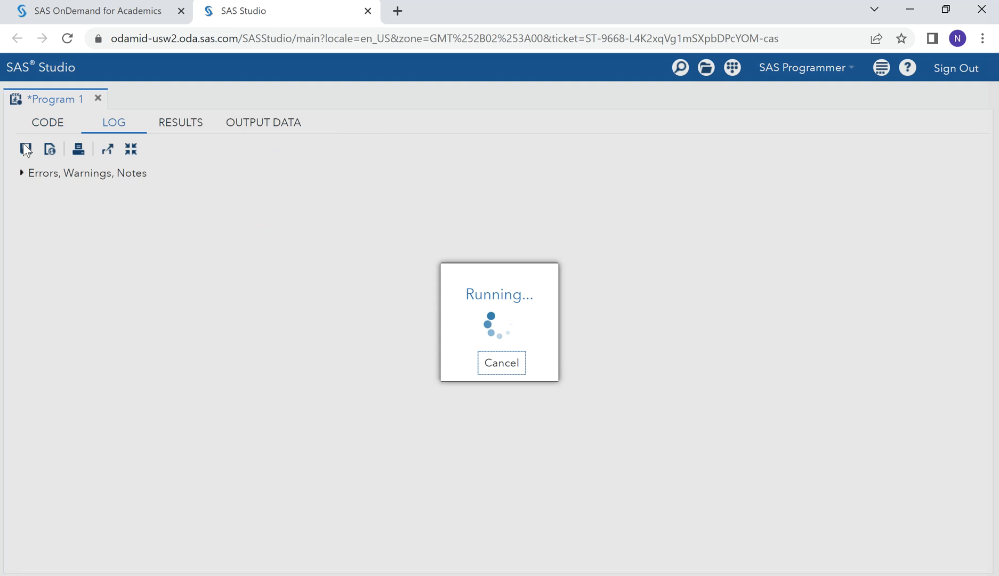
{"action": "left_click", "coordinate": [180, 122]}
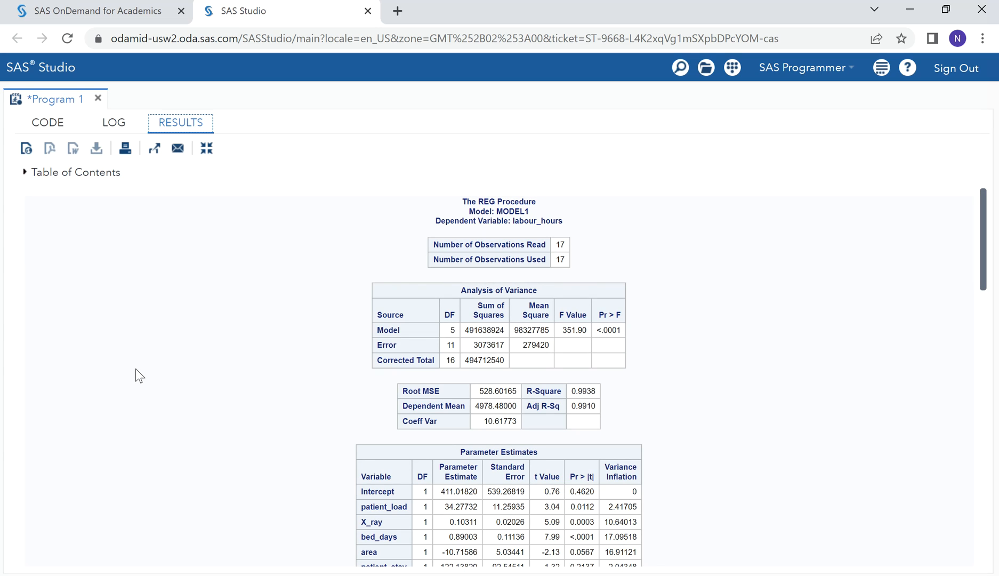
{"action": "mouse_move", "coordinate": [148, 385]}
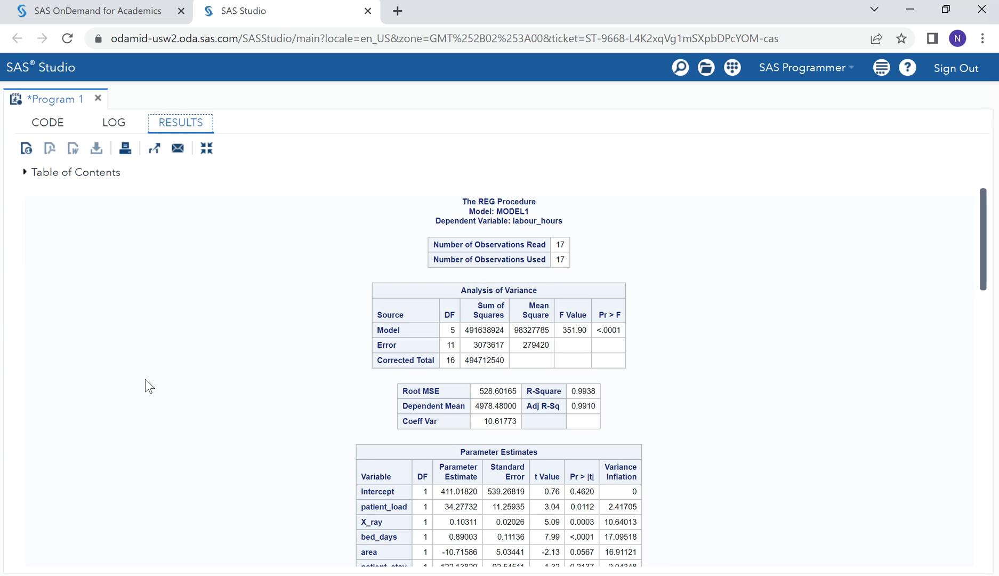
{"action": "mouse_move", "coordinate": [164, 422]}
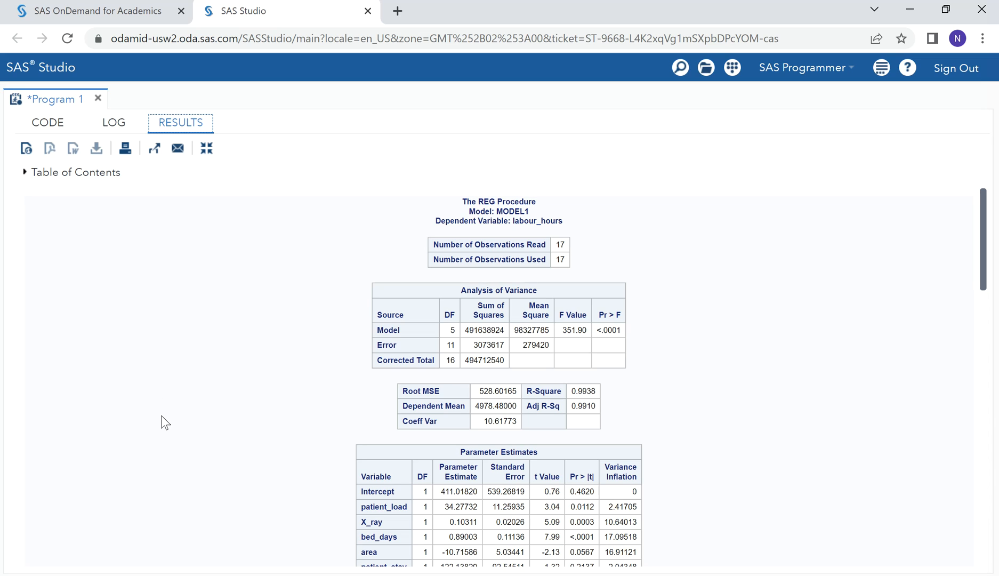
- Review the high-VIF rows for X_ray, bed_days and area, then return to the code
{"action": "scroll", "scroll_direction": "down", "scroll_amount": 3}
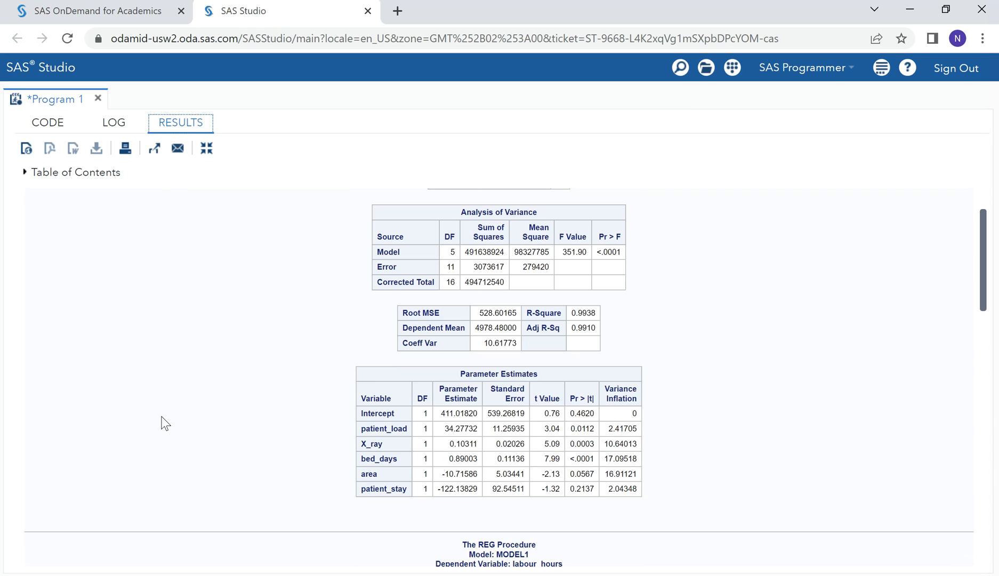
{"action": "mouse_move", "coordinate": [647, 426]}
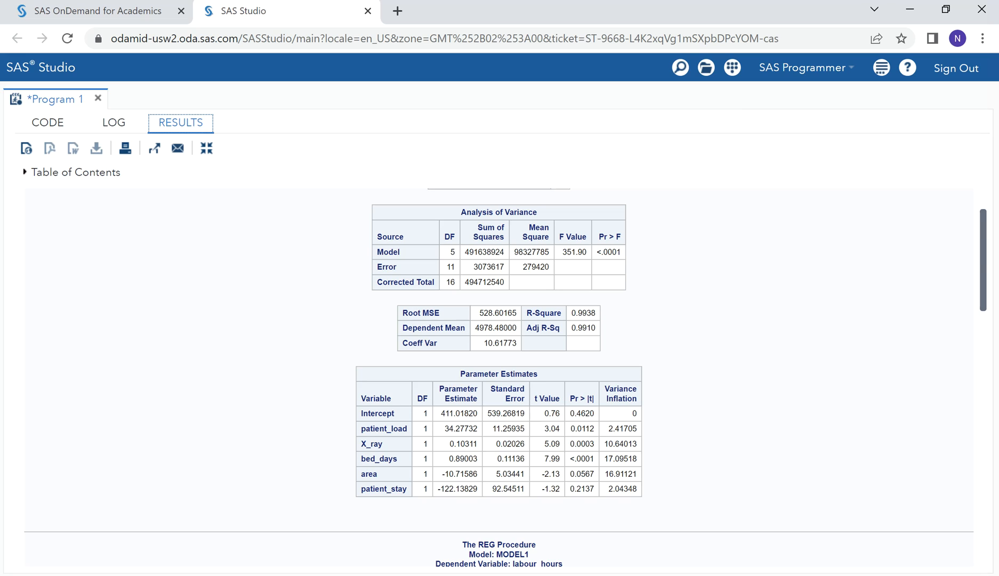
{"action": "mouse_move", "coordinate": [623, 490]}
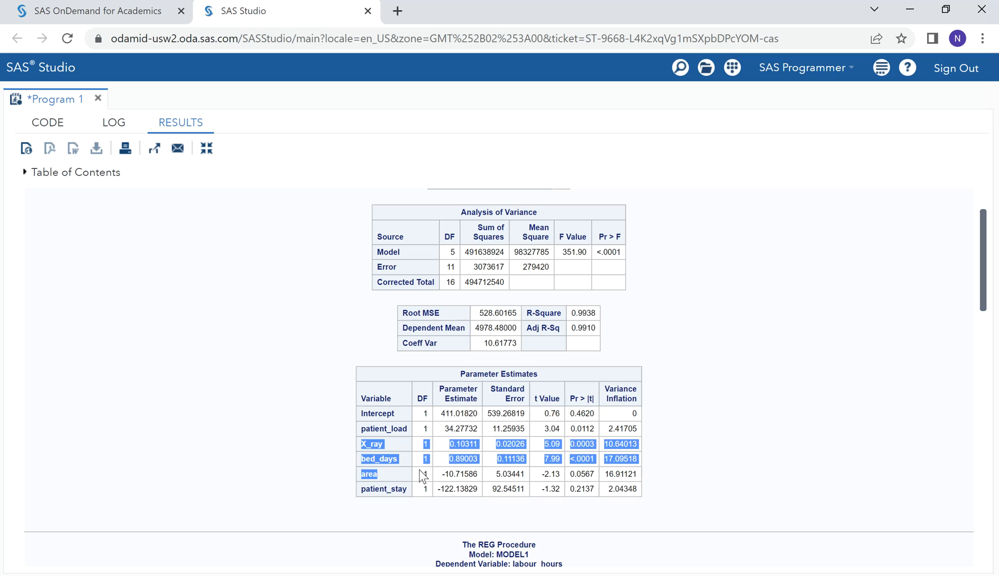
{"action": "left_click", "coordinate": [640, 474]}
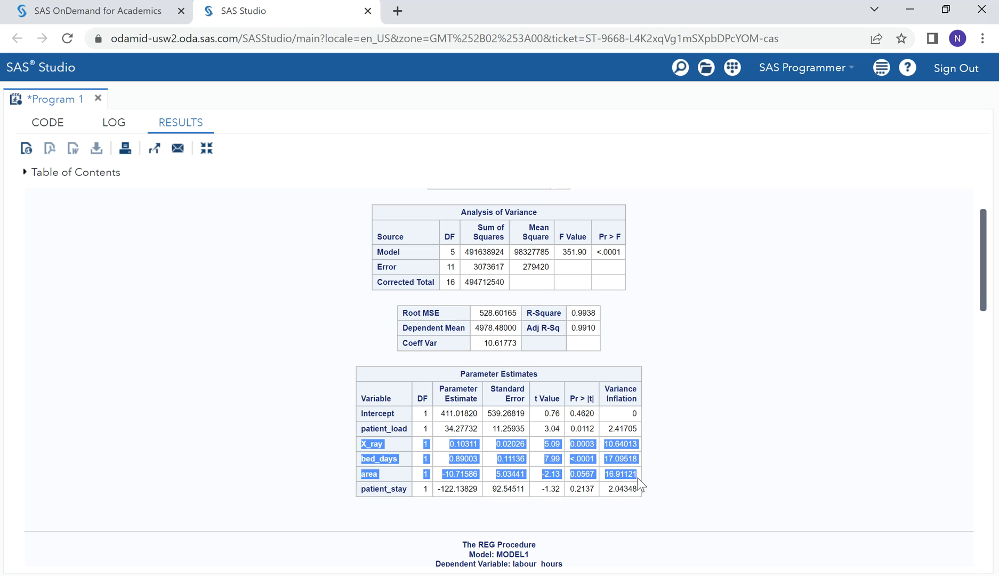
{"action": "mouse_move", "coordinate": [630, 490]}
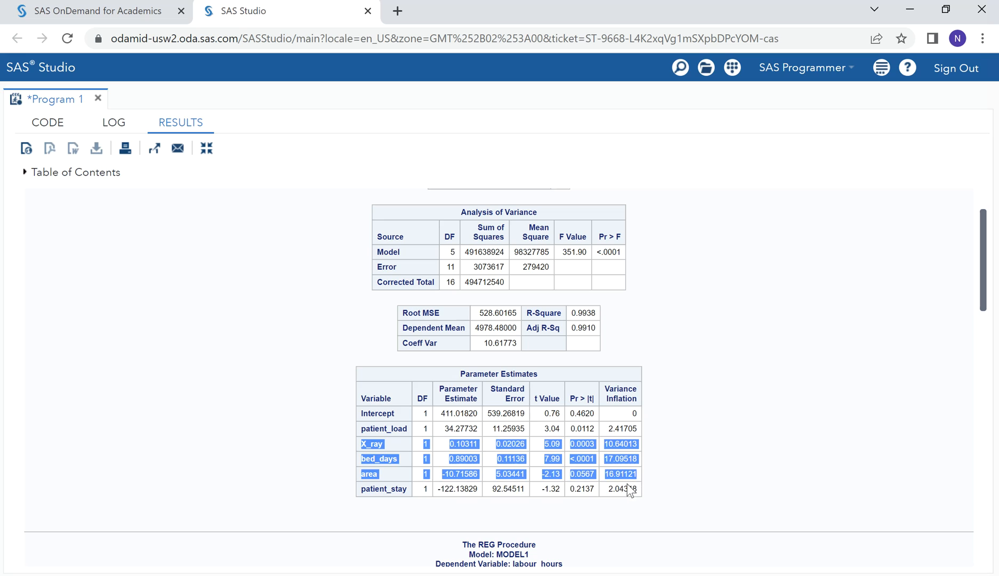
{"action": "mouse_move", "coordinate": [660, 478]}
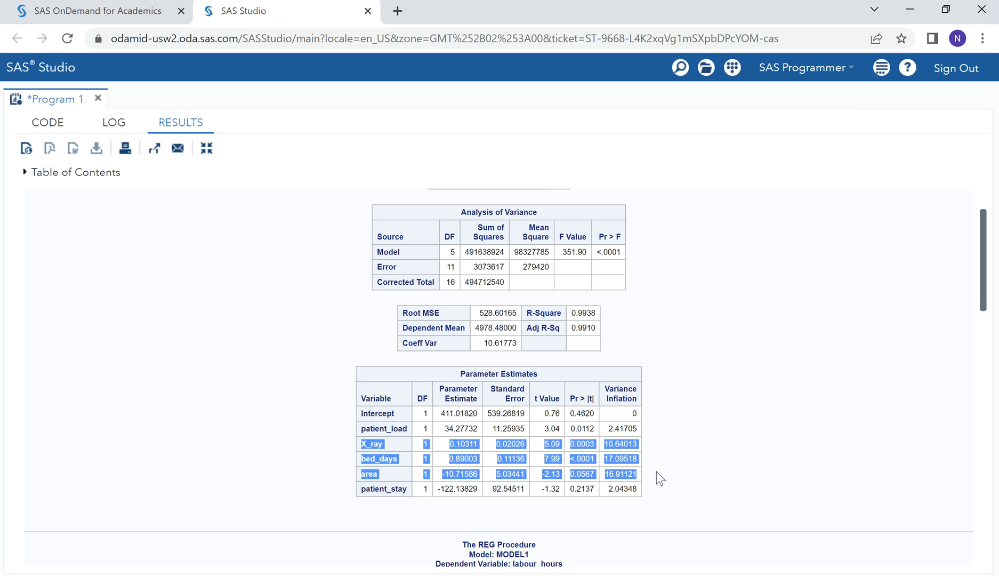
{"action": "mouse_move", "coordinate": [653, 477]}
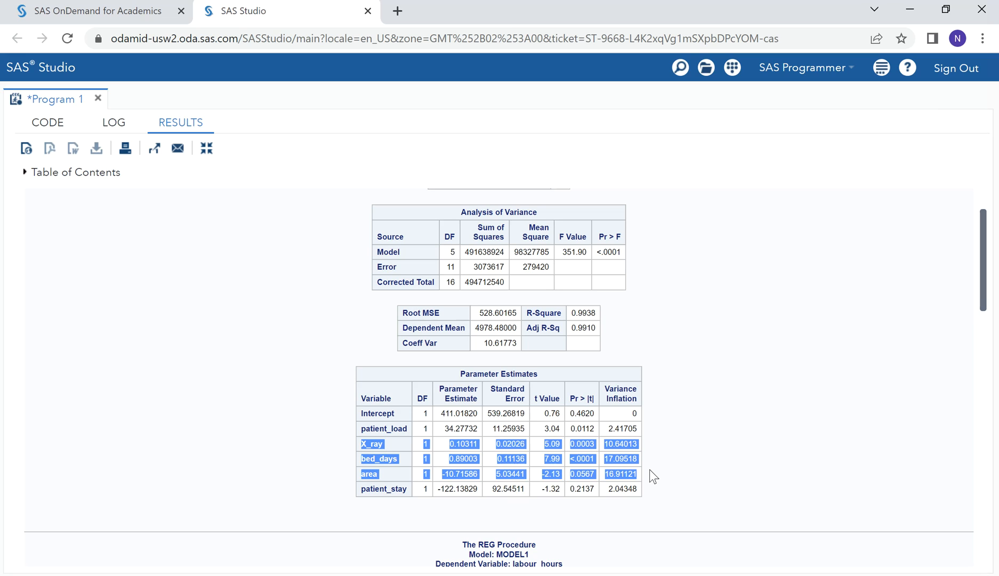
{"action": "mouse_move", "coordinate": [640, 478]}
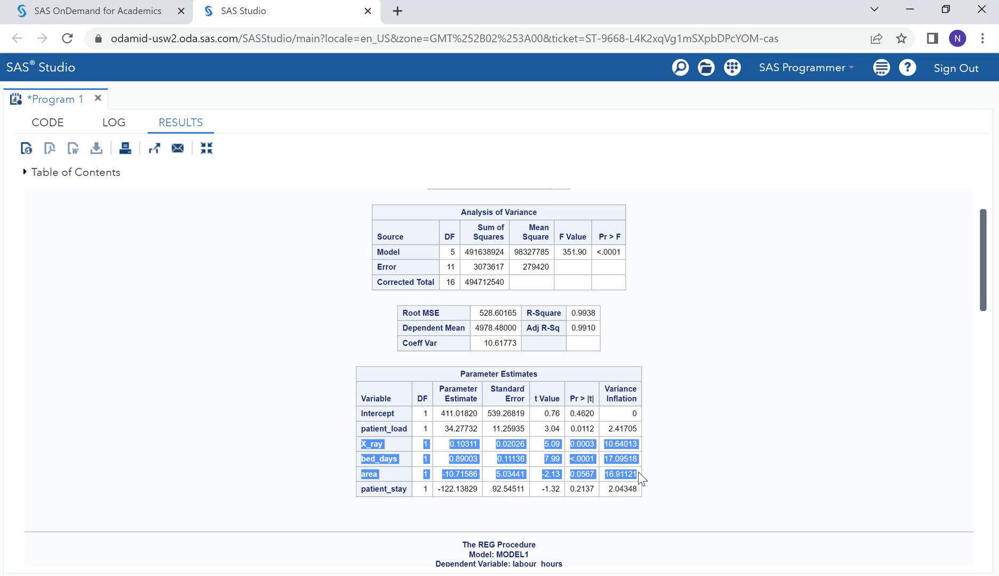
{"action": "left_click", "coordinate": [47, 122]}
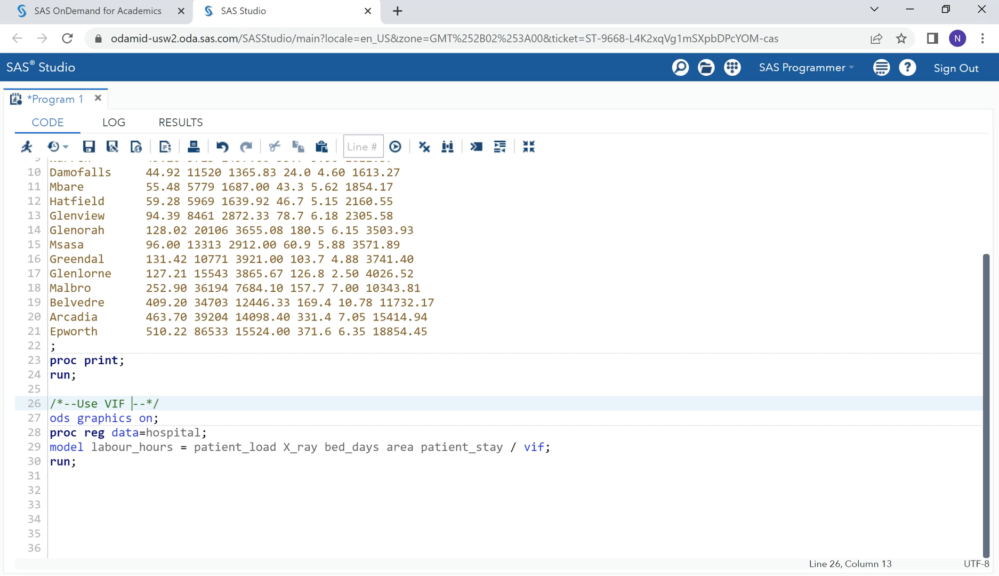
- Retitle the comment 'Use VIF and Condition Index' and add collin after vif in the model statement
{"action": "type", "text": "a"}
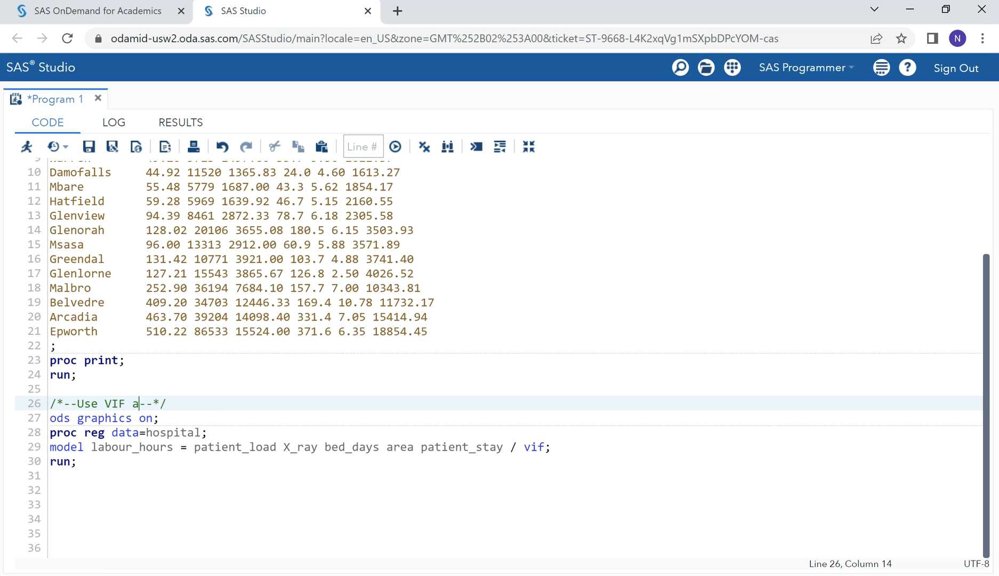
{"action": "type", "text": "nd"}
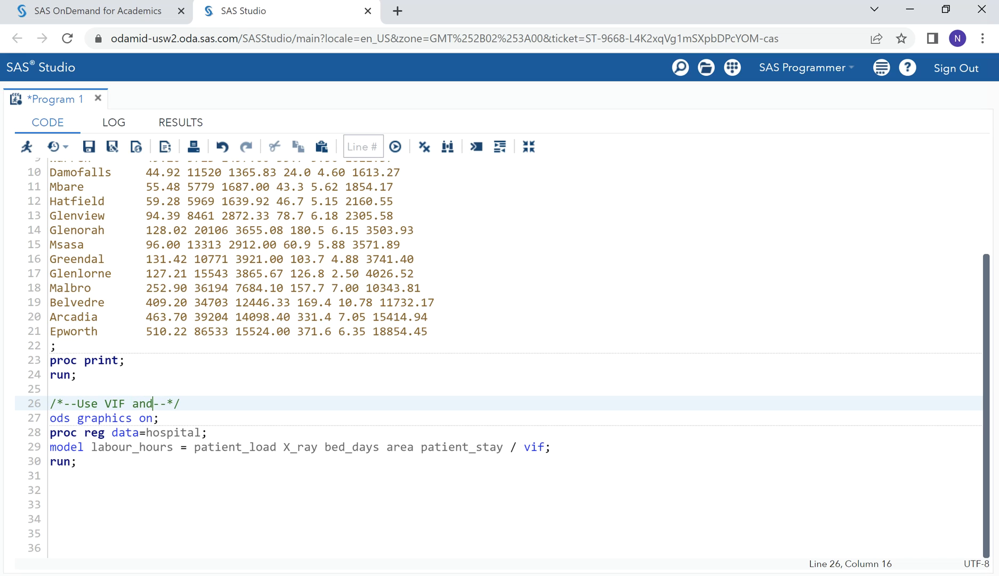
{"action": "type", "text": "Con"}
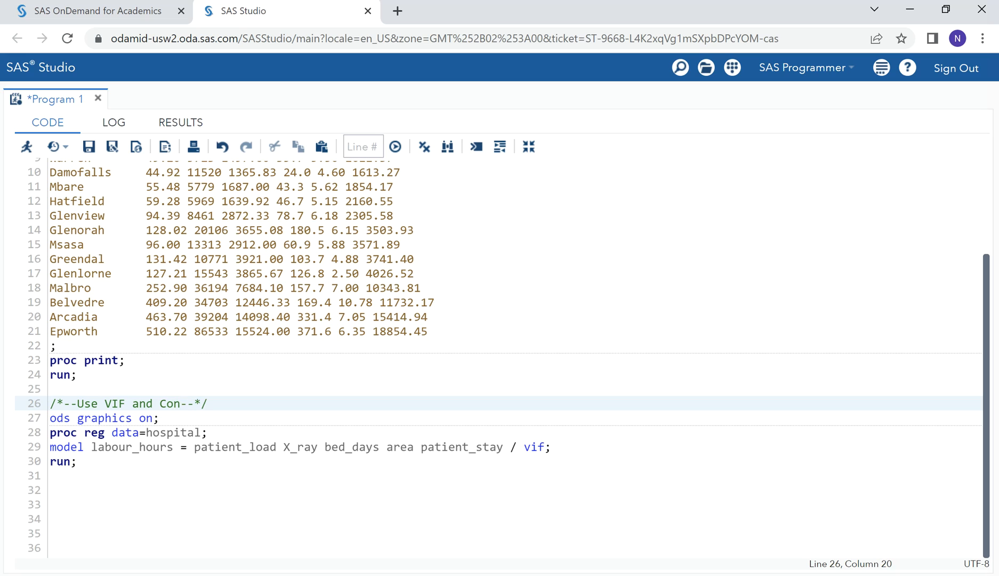
{"action": "type", "text": "dition"}
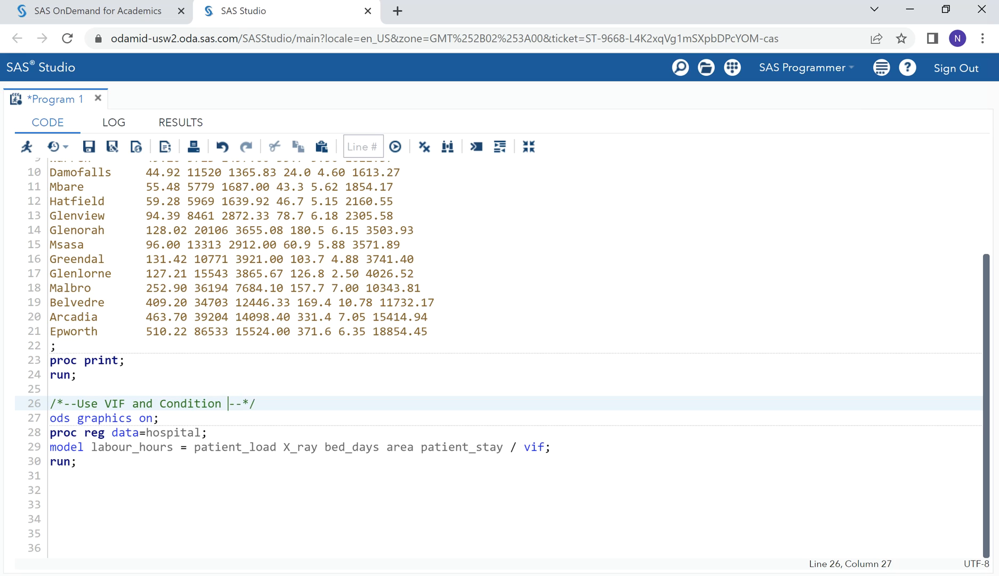
{"action": "type", "text": "Index"}
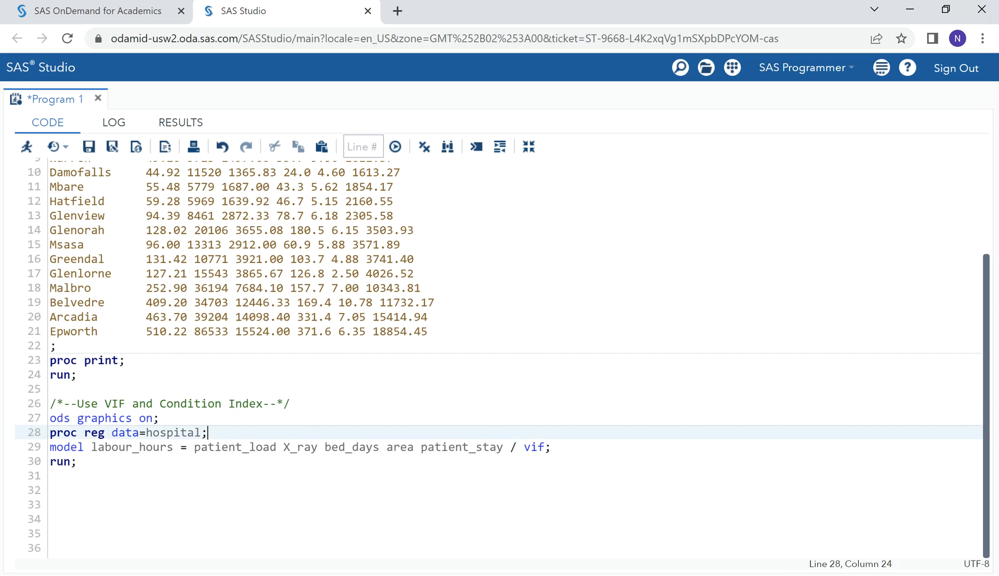
{"action": "left_click", "coordinate": [545, 446]}
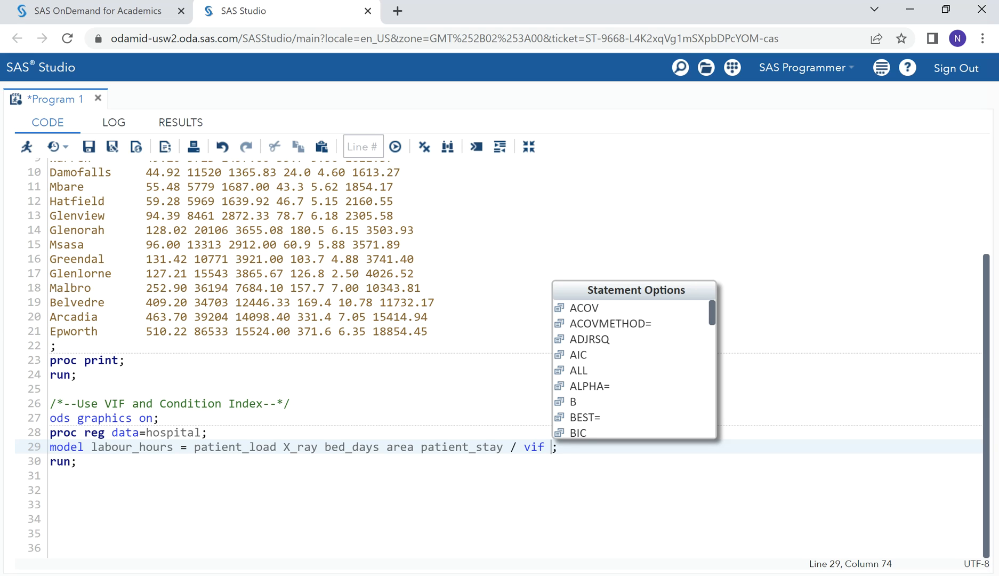
{"action": "type", "text": "collin"}
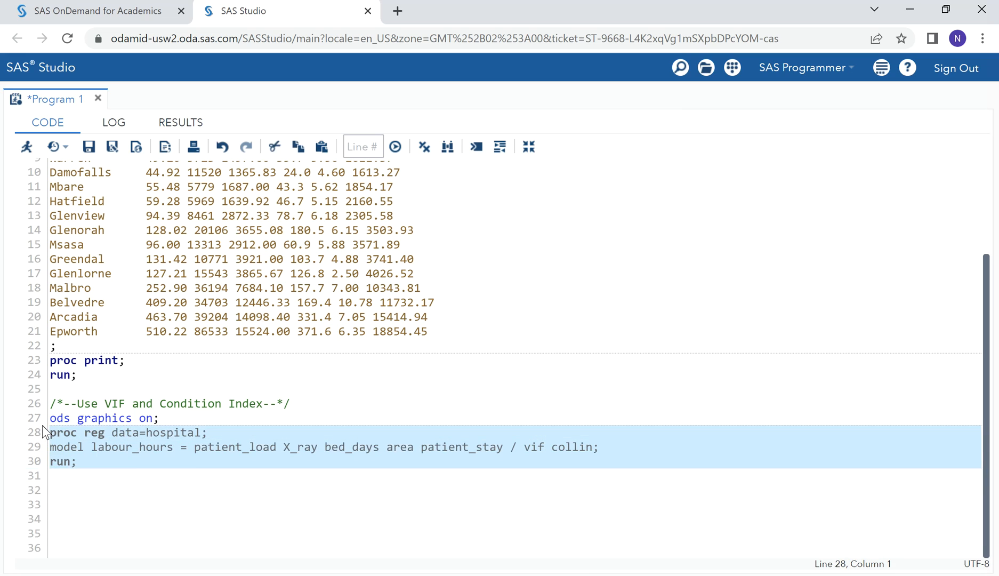
- Rerun the PROC REG with vif and collin and view the new results
{"action": "left_click", "coordinate": [394, 147]}
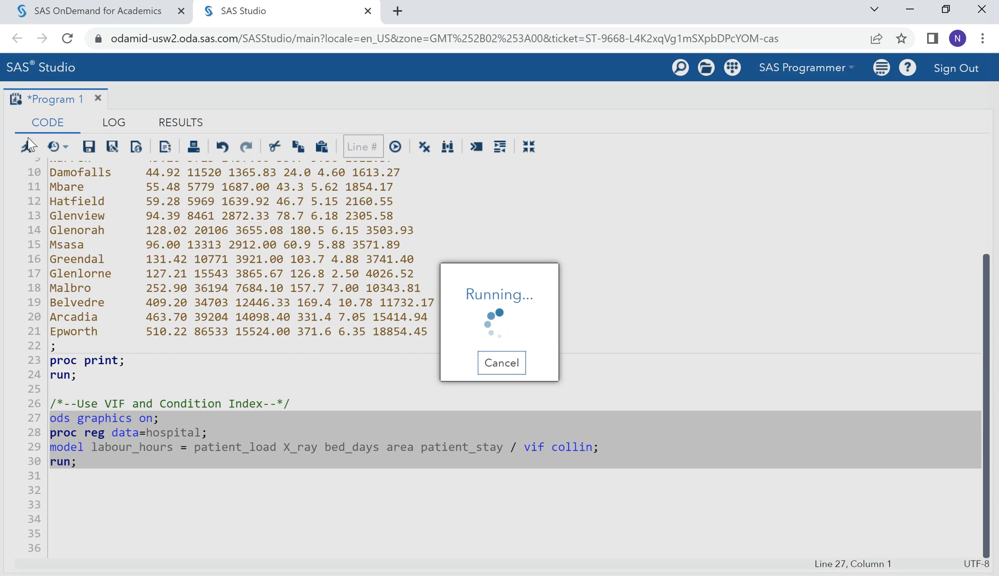
{"action": "left_click", "coordinate": [180, 122]}
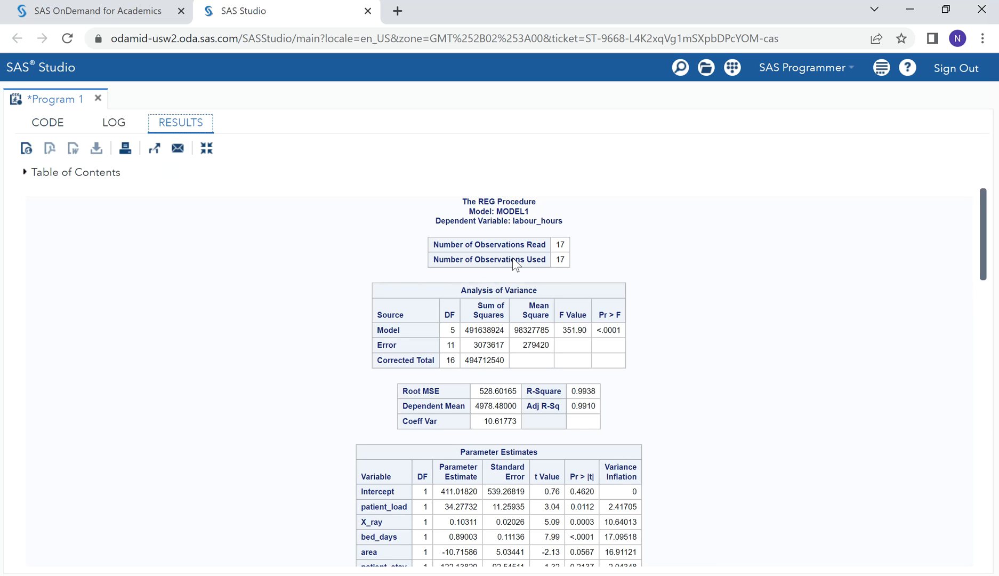
- Scroll to the Collinearity Diagnostics table showing condition indices 13.8 and 18.6
{"action": "scroll", "scroll_direction": "down", "scroll_amount": 3}
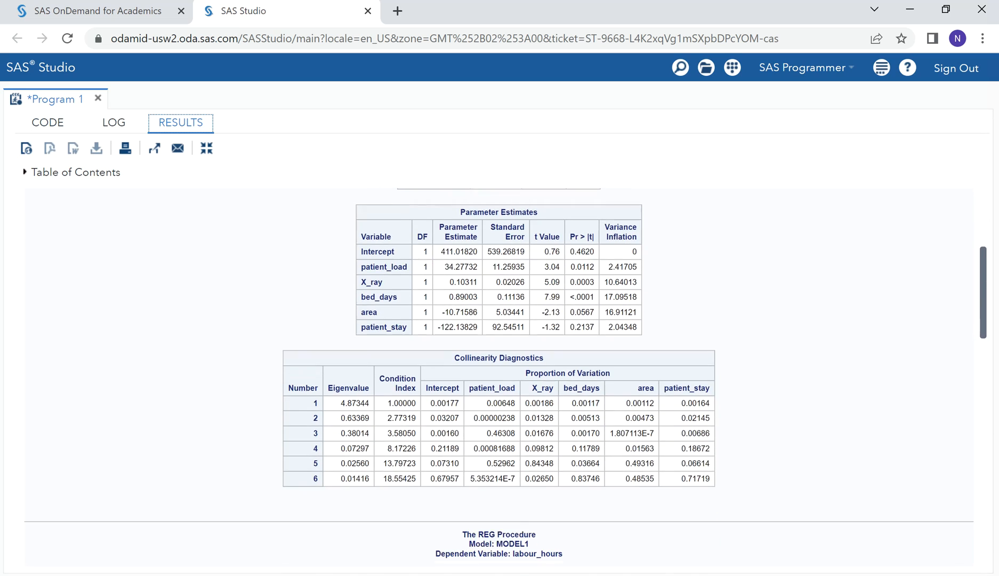
{"action": "scroll", "scroll_direction": "down", "scroll_amount": 3}
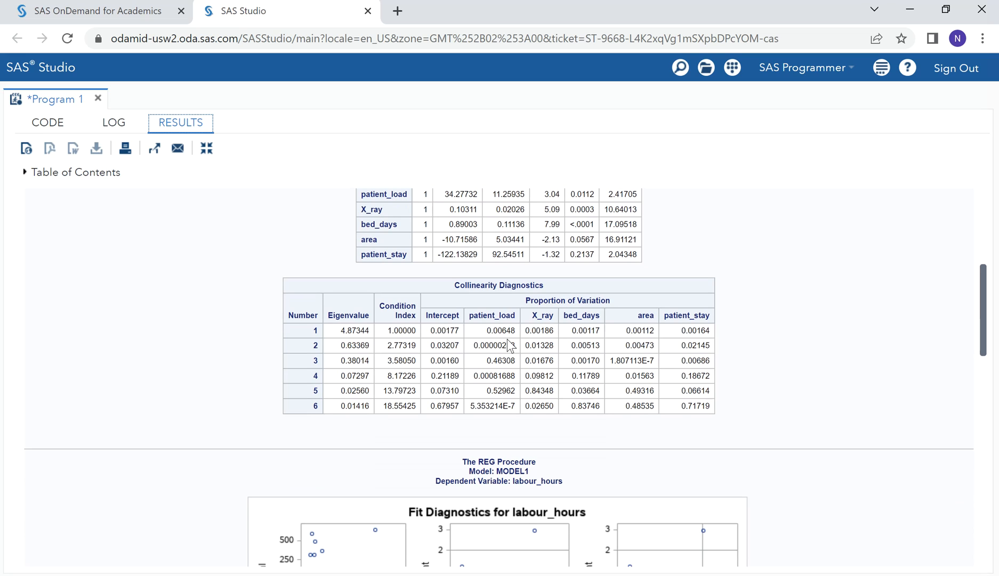
{"action": "mouse_move", "coordinate": [509, 348]}
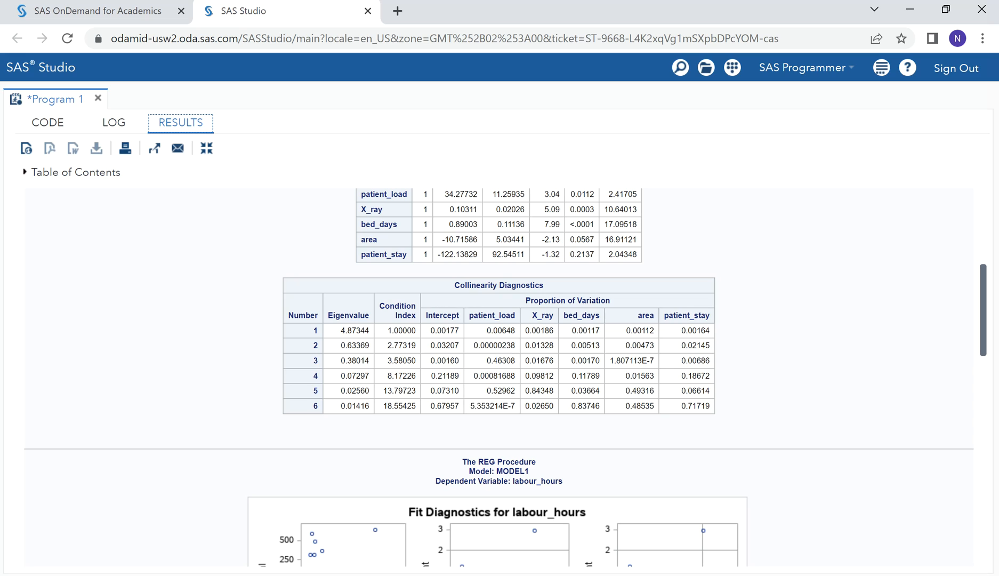
{"action": "mouse_move", "coordinate": [489, 397]}
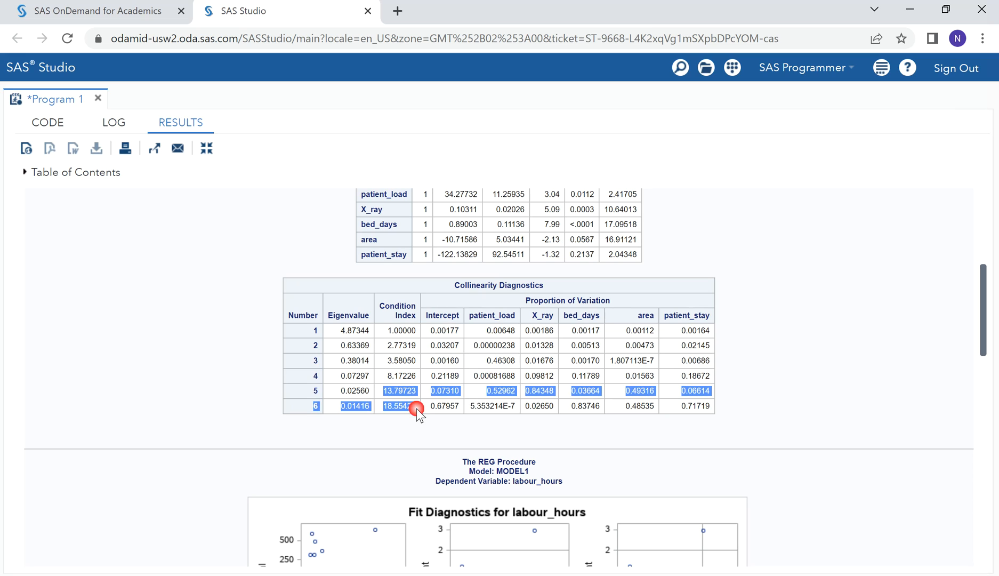
{"action": "left_click", "coordinate": [372, 405]}
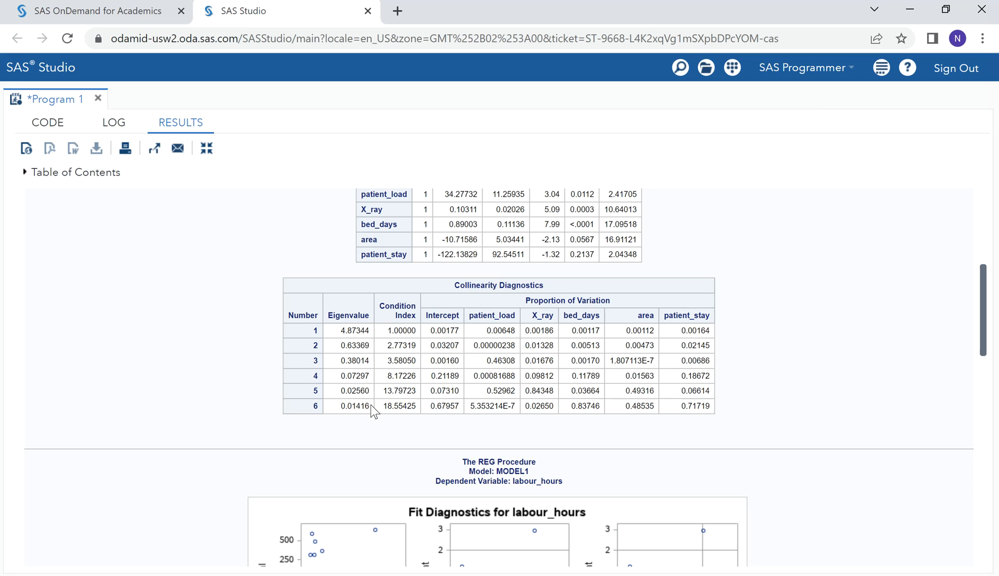